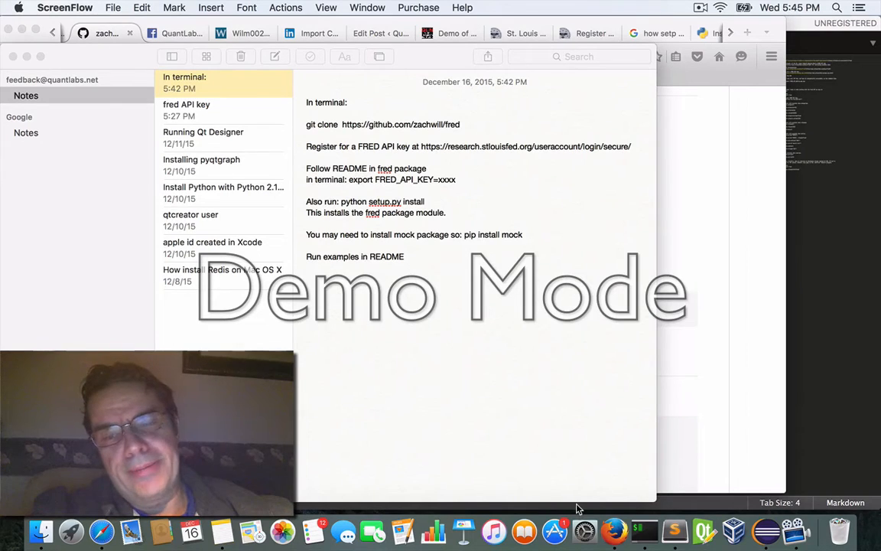
pyautogui.moveTo(615, 530)
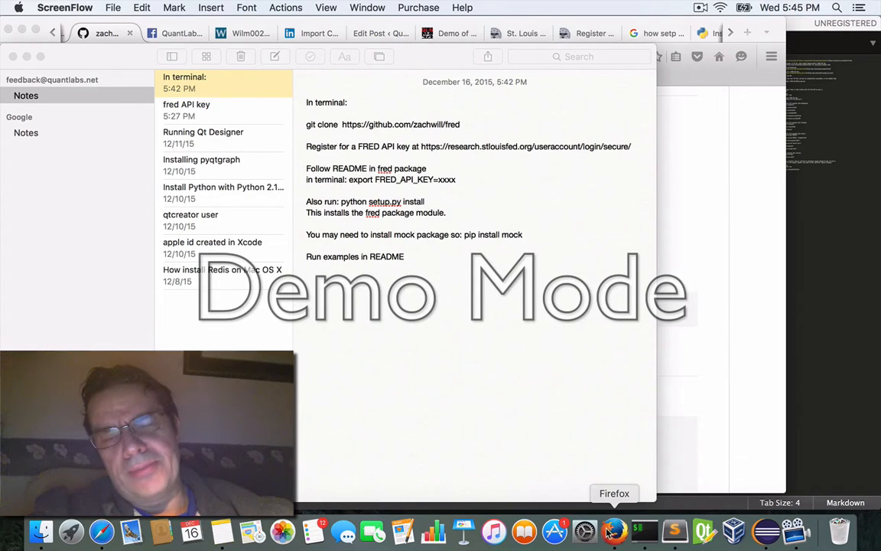
pyautogui.moveTo(612, 532)
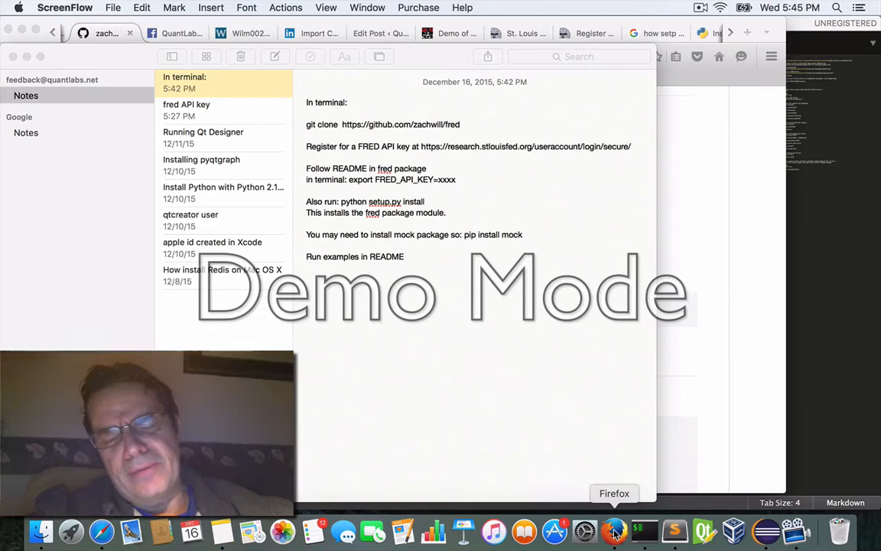
# - View the API Keys page's example request showing the 32-character api_key parameter
pyautogui.click(614, 530)
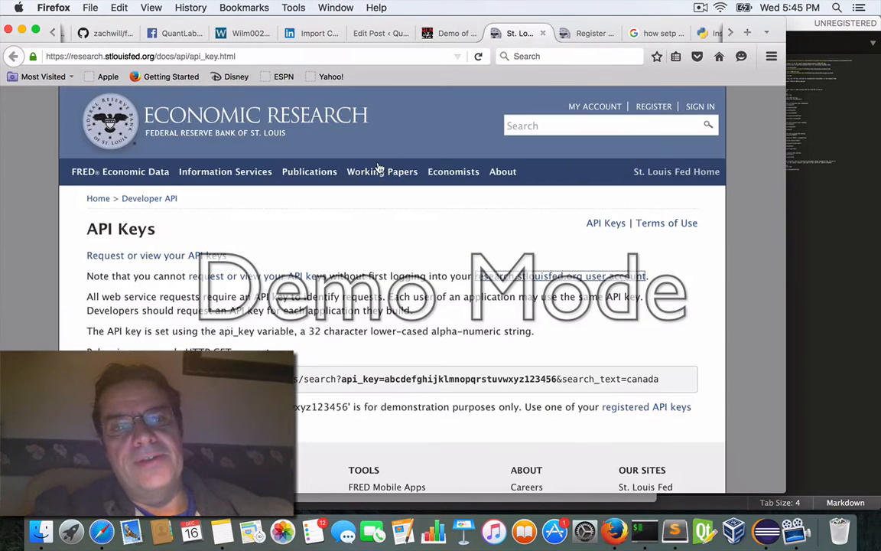
pyautogui.moveTo(243, 157)
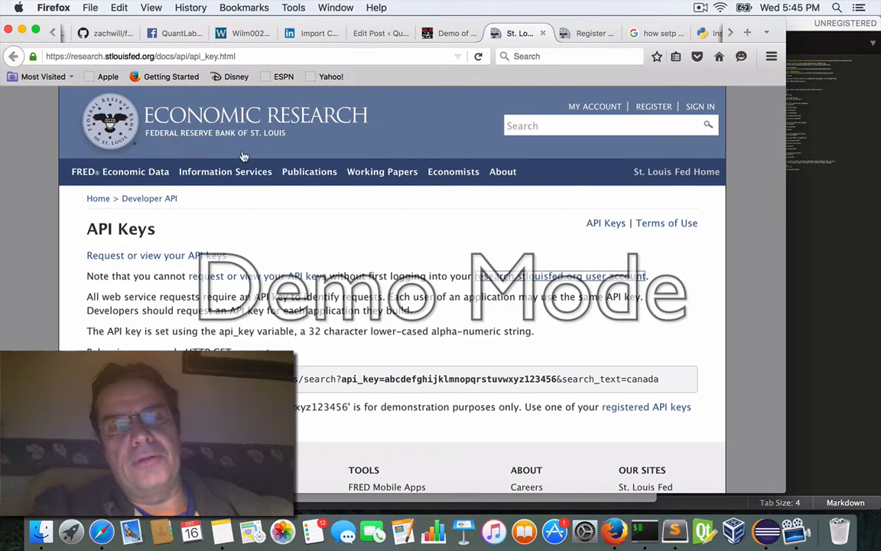
pyautogui.moveTo(279, 216)
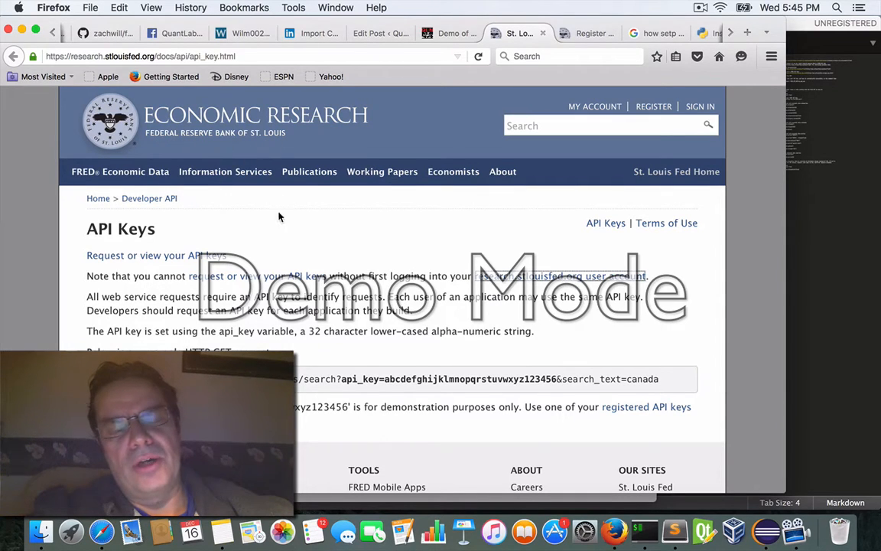
pyautogui.moveTo(396, 144)
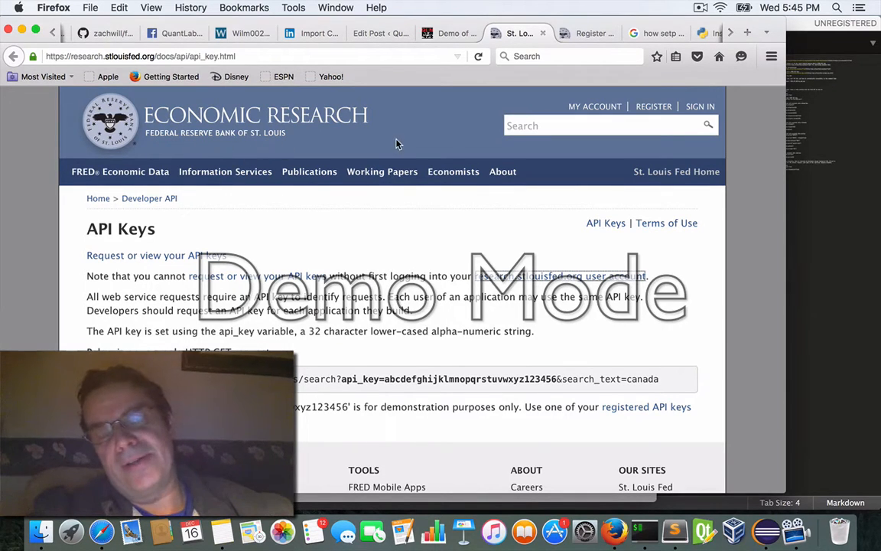
pyautogui.moveTo(417, 120)
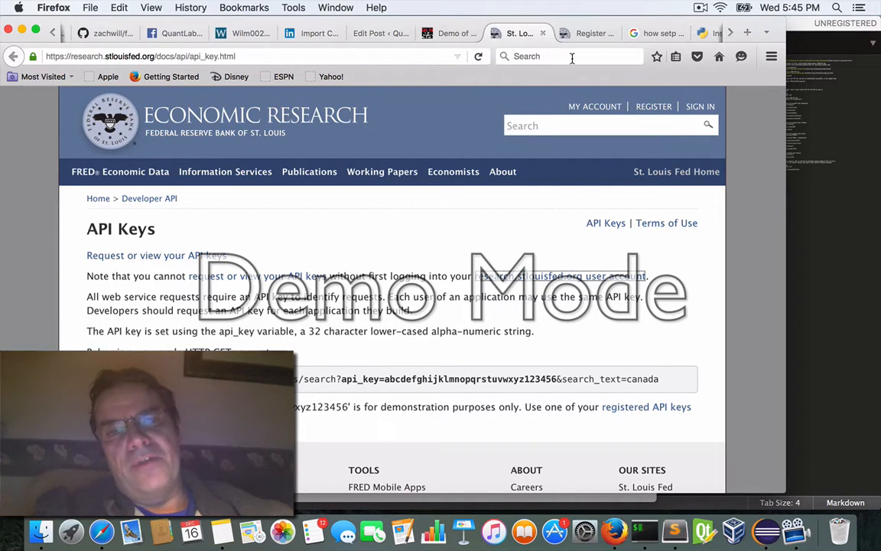
pyautogui.moveTo(452, 325)
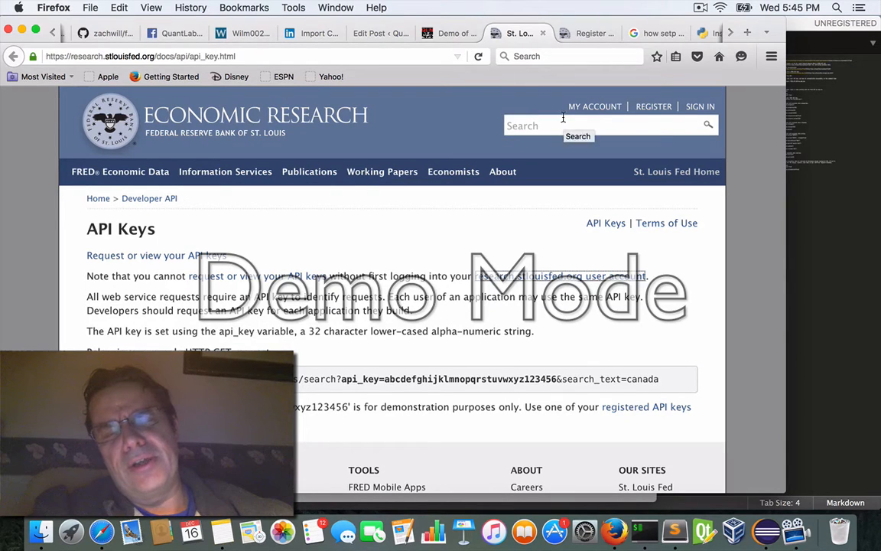
pyautogui.moveTo(414, 257)
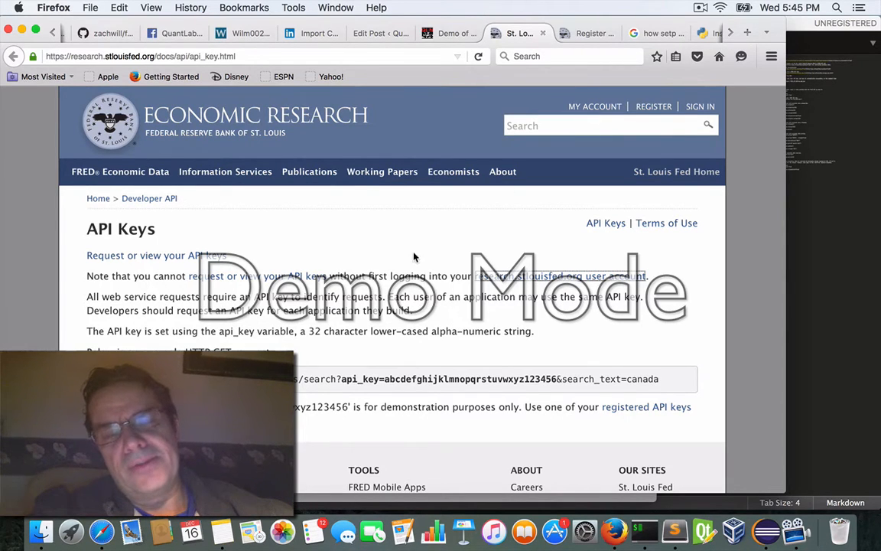
pyautogui.moveTo(309, 224)
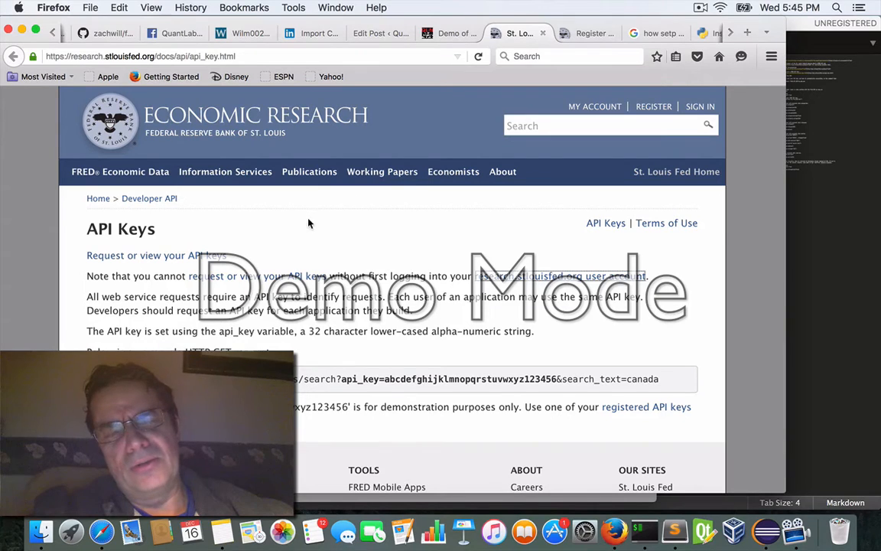
pyautogui.moveTo(275, 239)
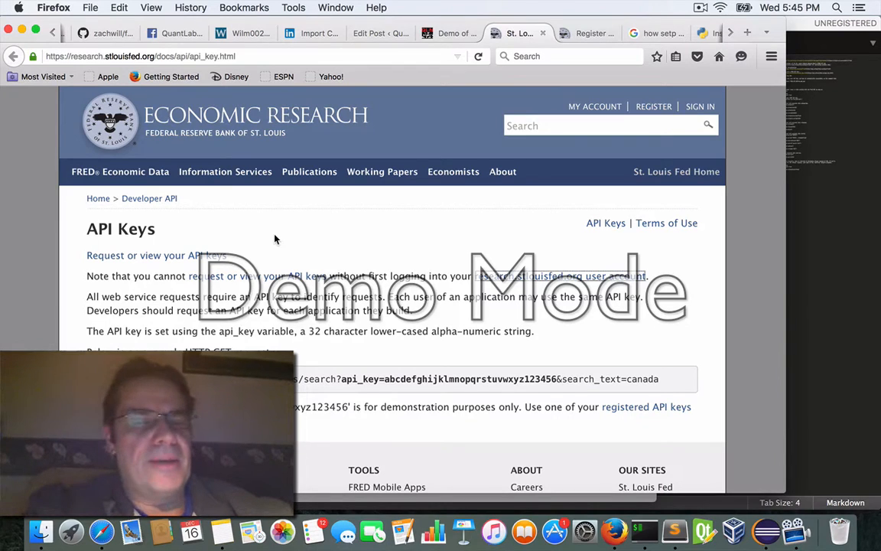
pyautogui.moveTo(442, 240)
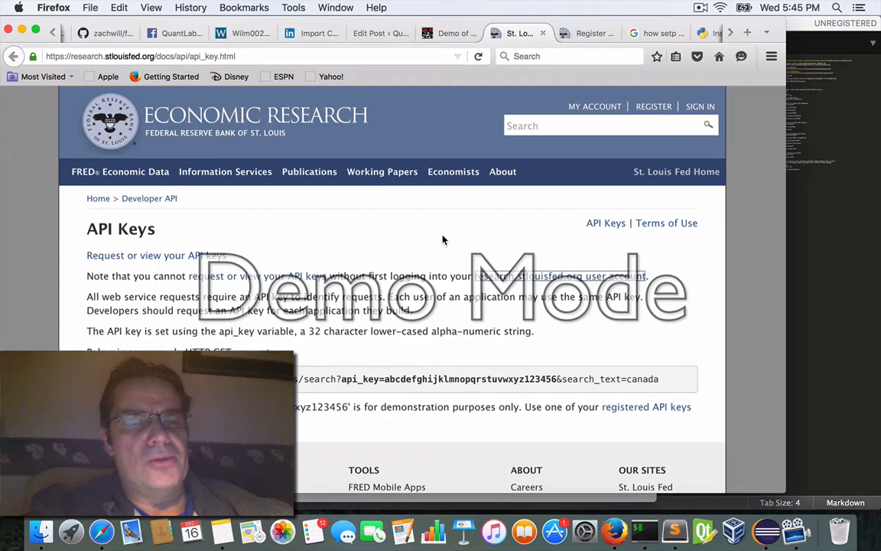
pyautogui.moveTo(602, 172)
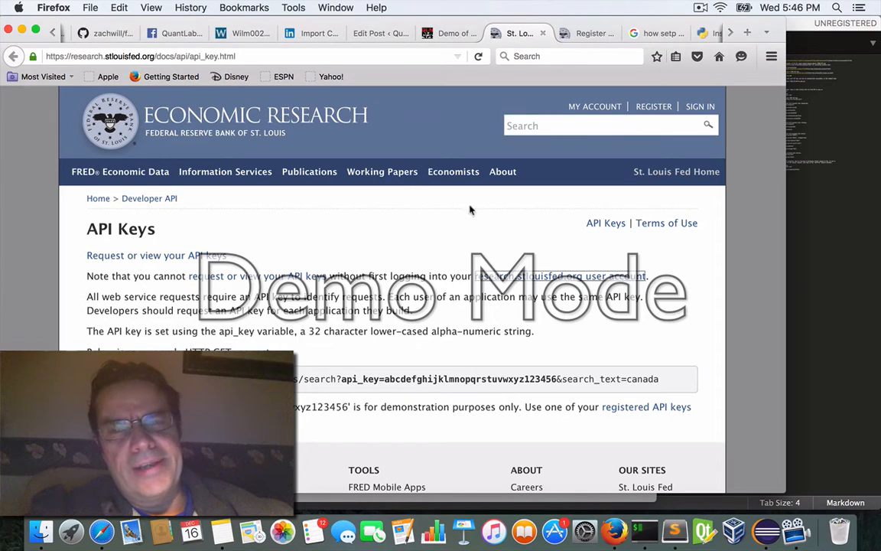
pyautogui.moveTo(619, 141)
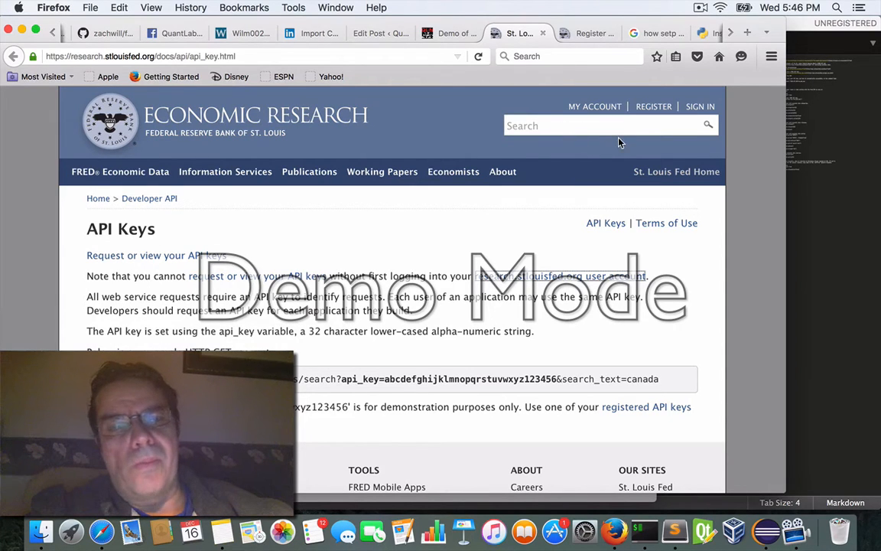
pyautogui.scroll(-3)
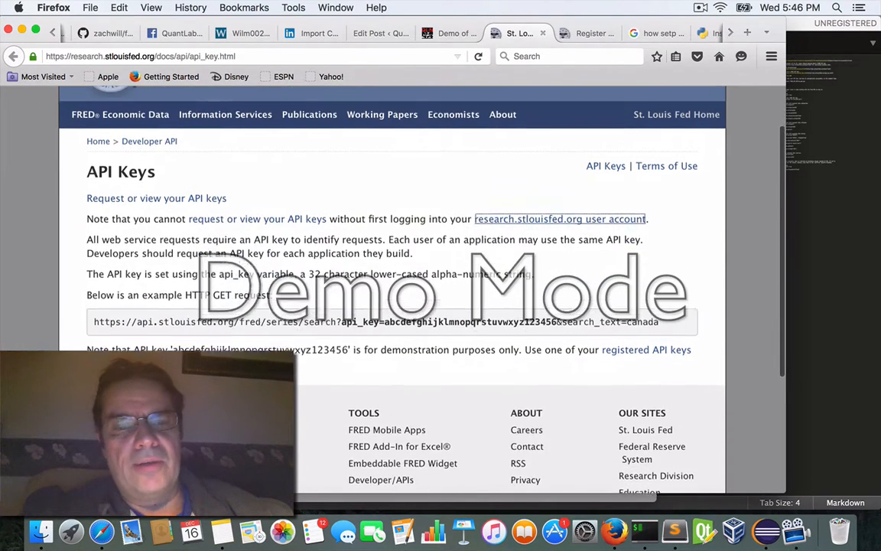
pyautogui.scroll(3)
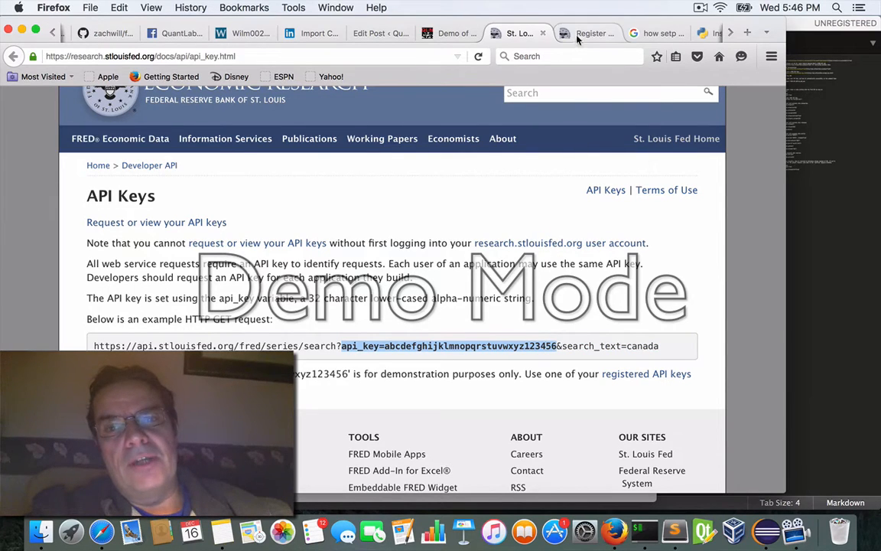
# - Switch to the zachwill/fred repository page and scroll through its README
pyautogui.click(588, 32)
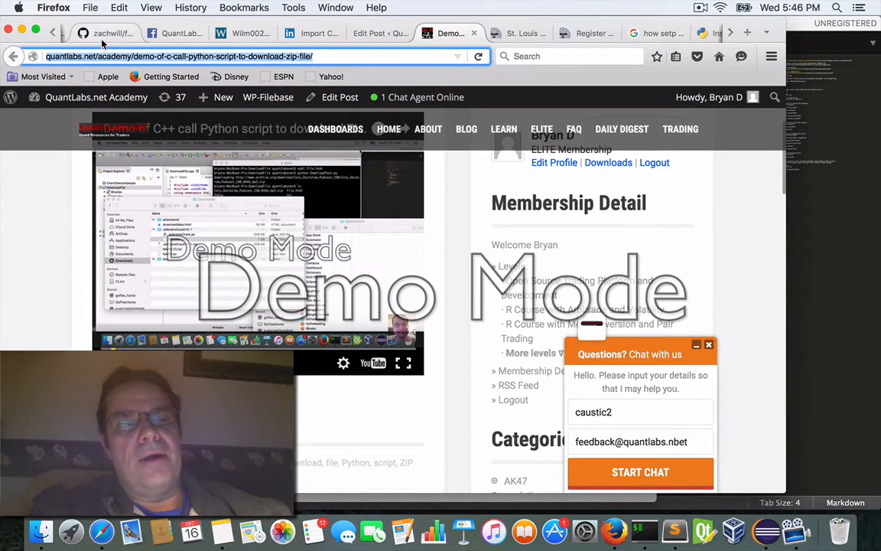
pyautogui.click(107, 33)
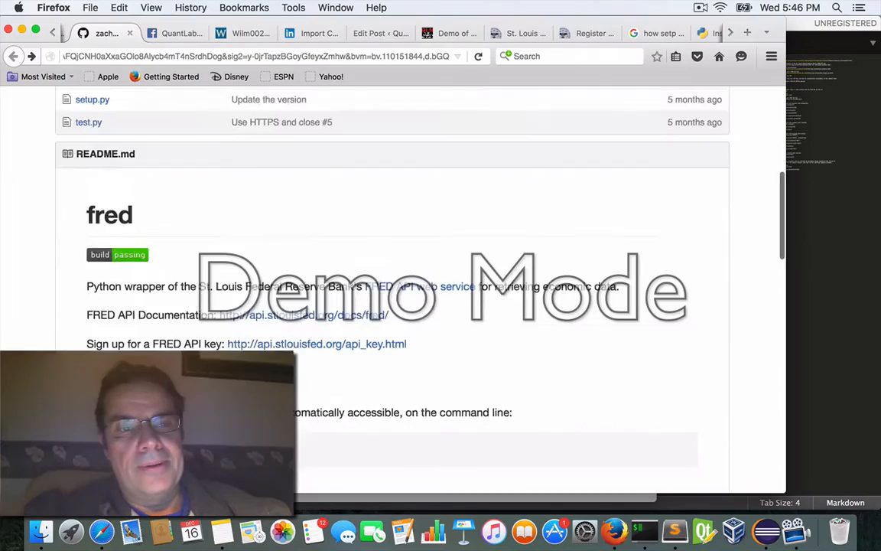
pyautogui.scroll(3)
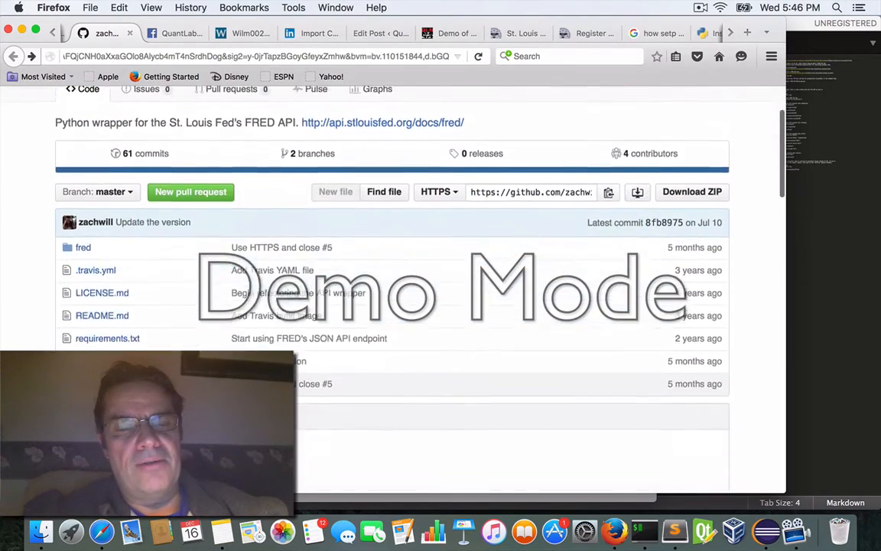
pyautogui.scroll(-3)
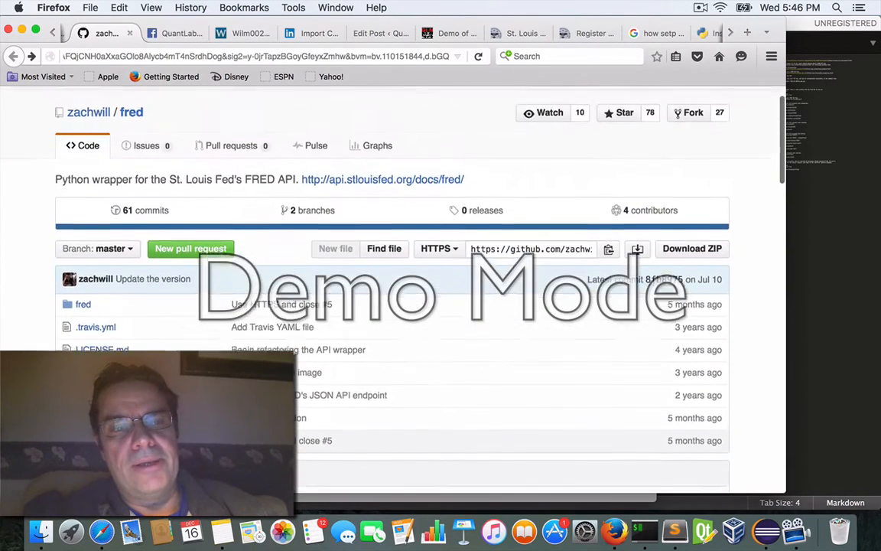
pyautogui.scroll(3)
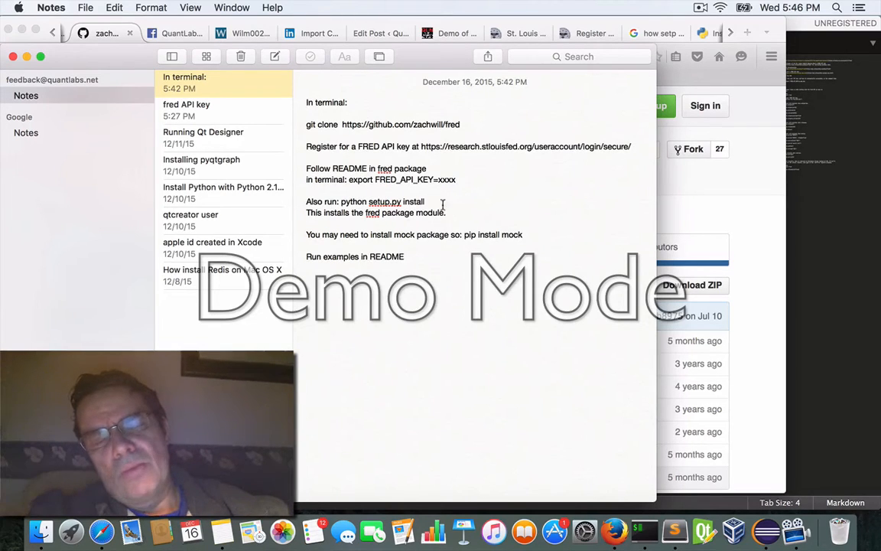
pyautogui.moveTo(411, 151)
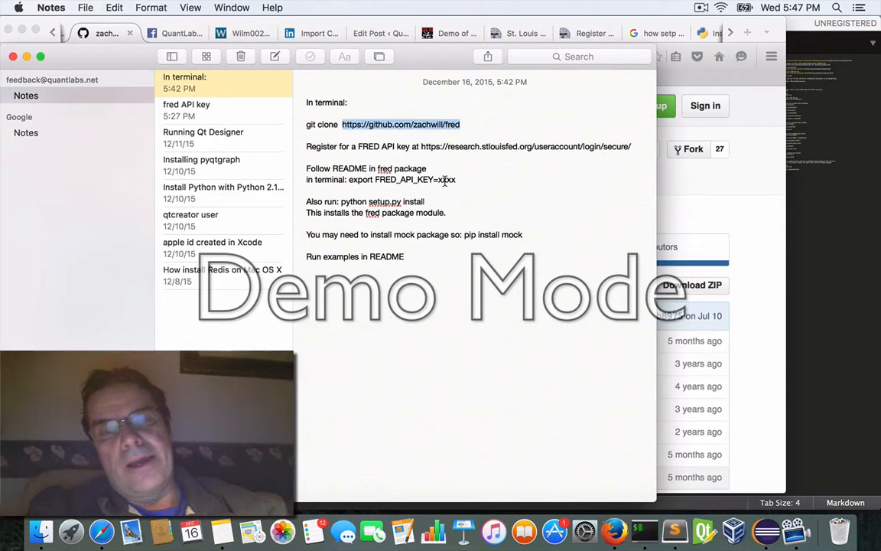
pyautogui.moveTo(643, 530)
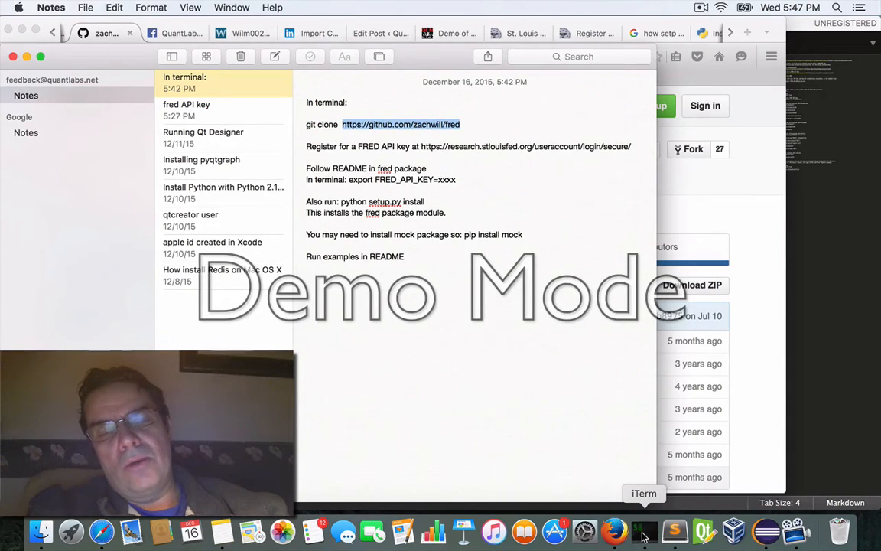
# - Check the working directory, then cd back into the fred folder and list its files
pyautogui.click(642, 530)
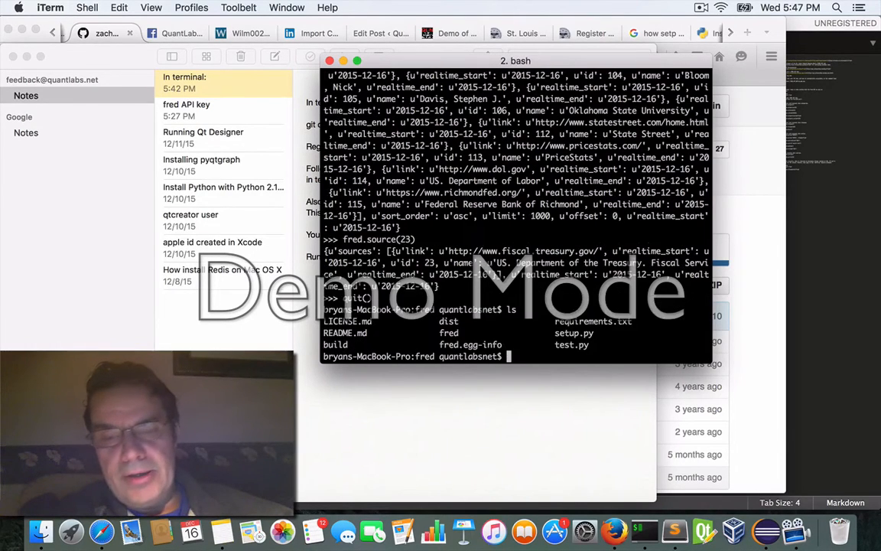
pyautogui.write('cd')
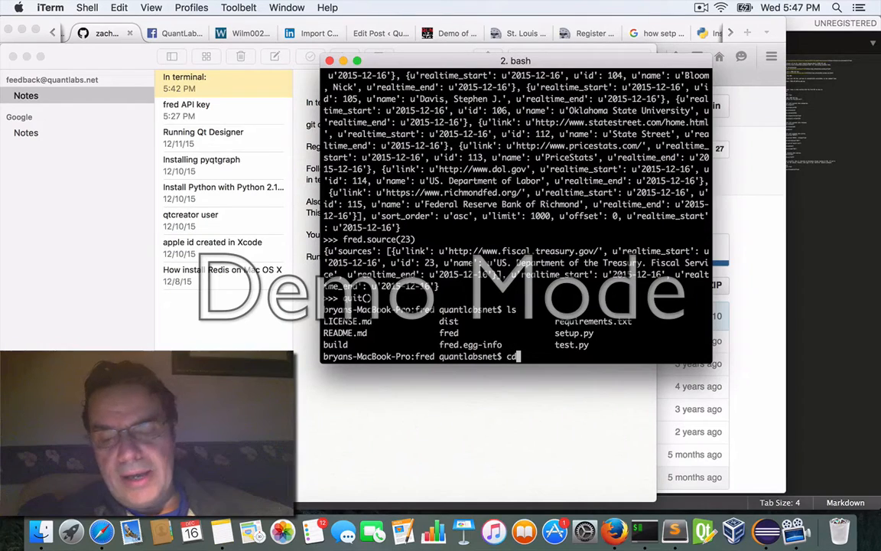
pyautogui.press('Return')
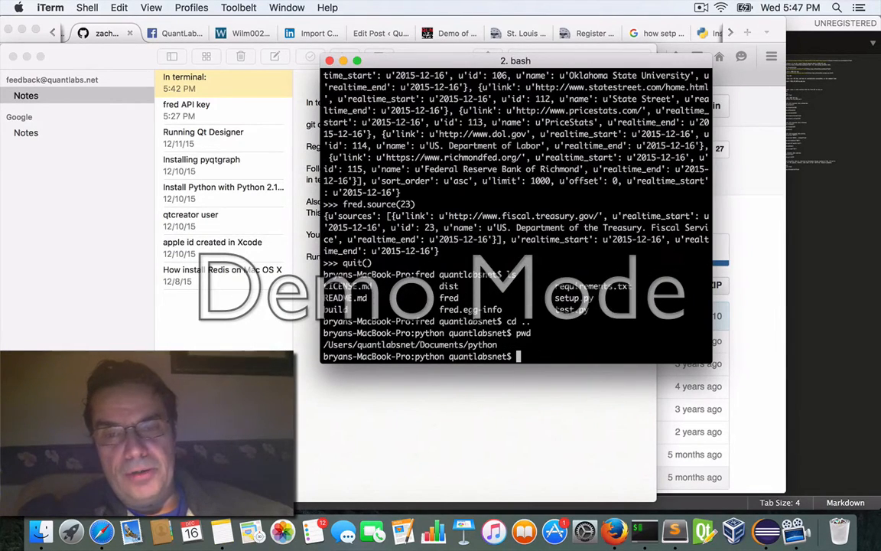
pyautogui.write('cdp')
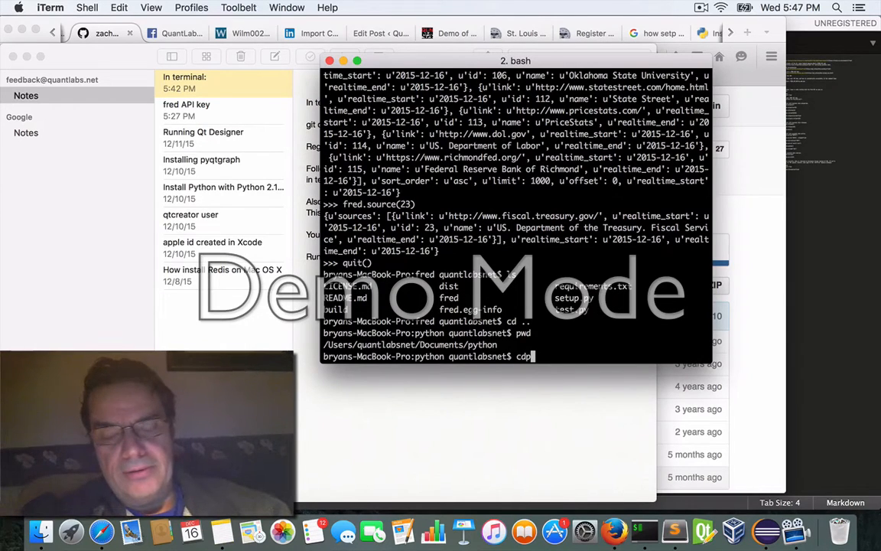
pyautogui.press('Backspace')
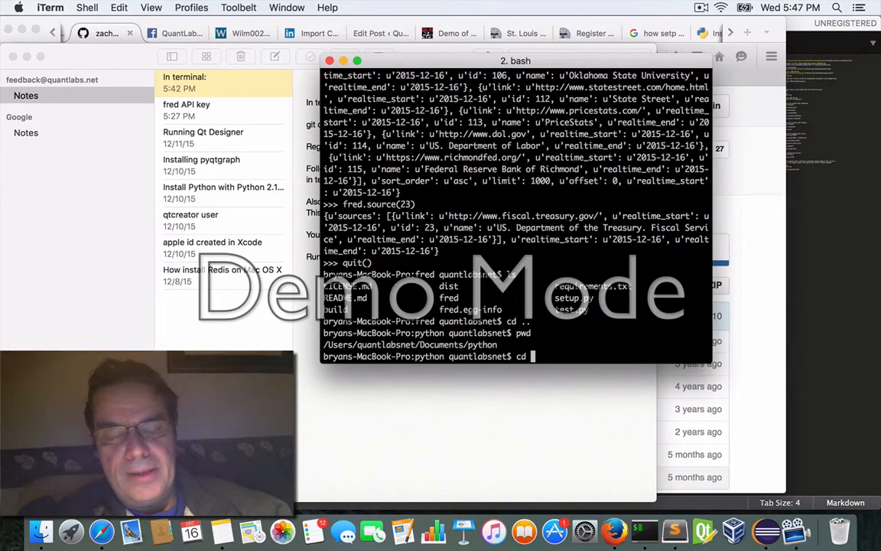
pyautogui.write('fred')
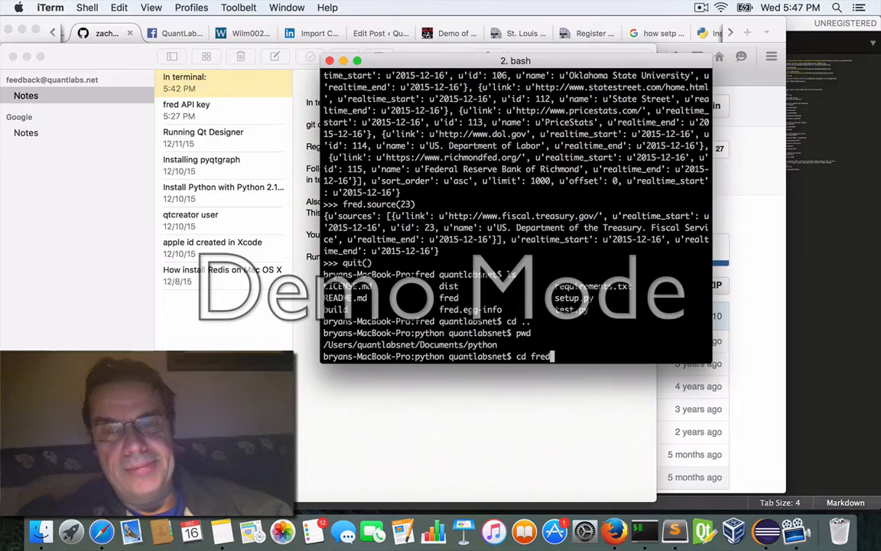
pyautogui.press('Return')
pyautogui.write('ls')
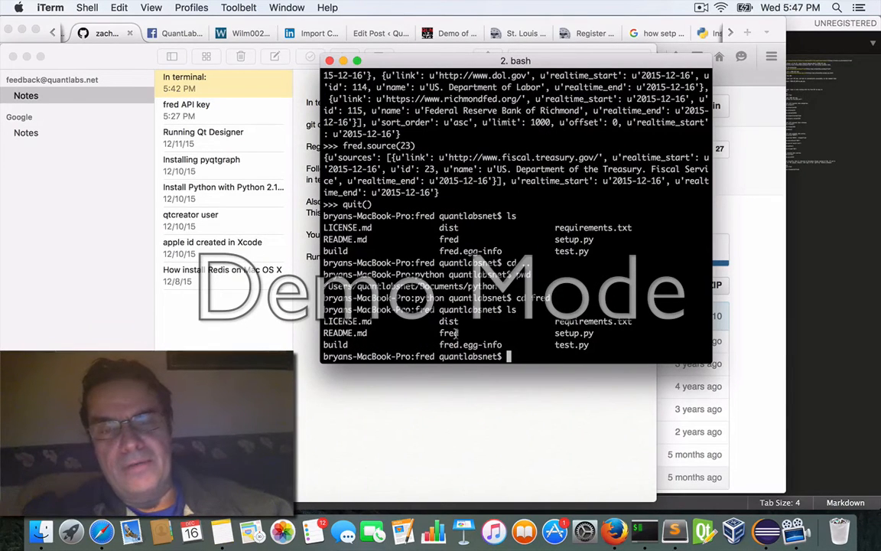
pyautogui.doubleClick(448, 333)
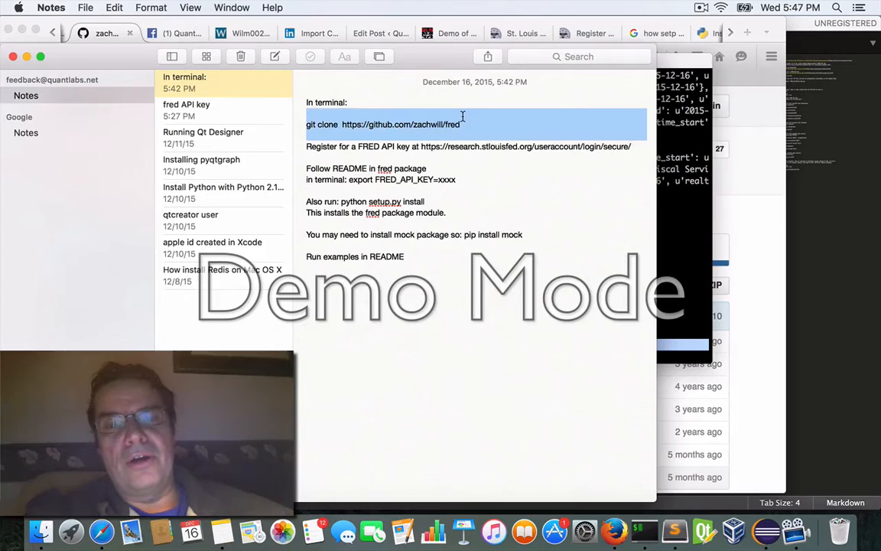
# - Review the git clone and API key registration notes, then return to the fred GitHub page
pyautogui.click(468, 147)
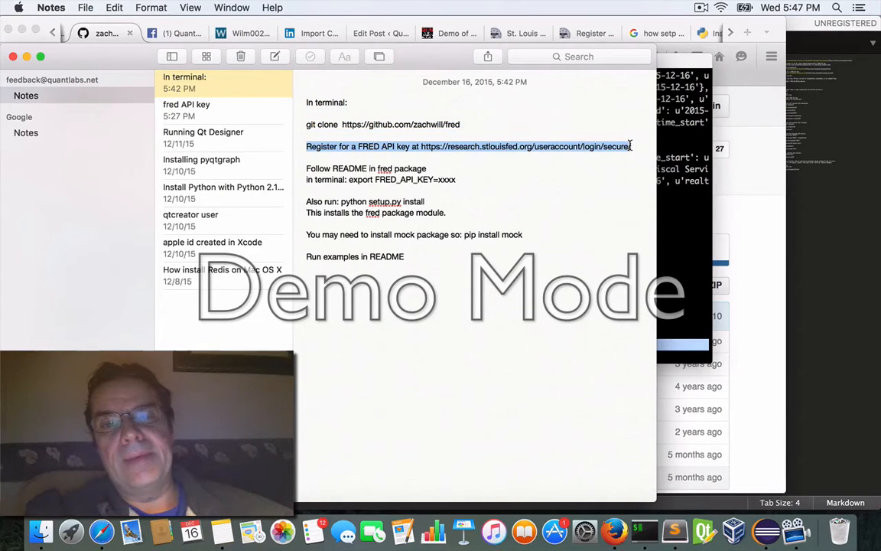
pyautogui.click(427, 169)
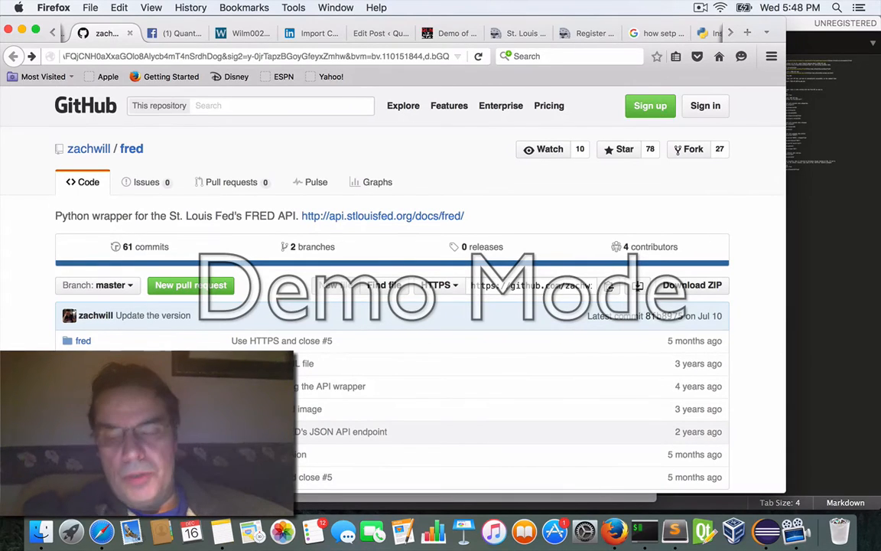
# - Scroll the fred README down to its API Key and Usage sections
pyautogui.scroll(-3)
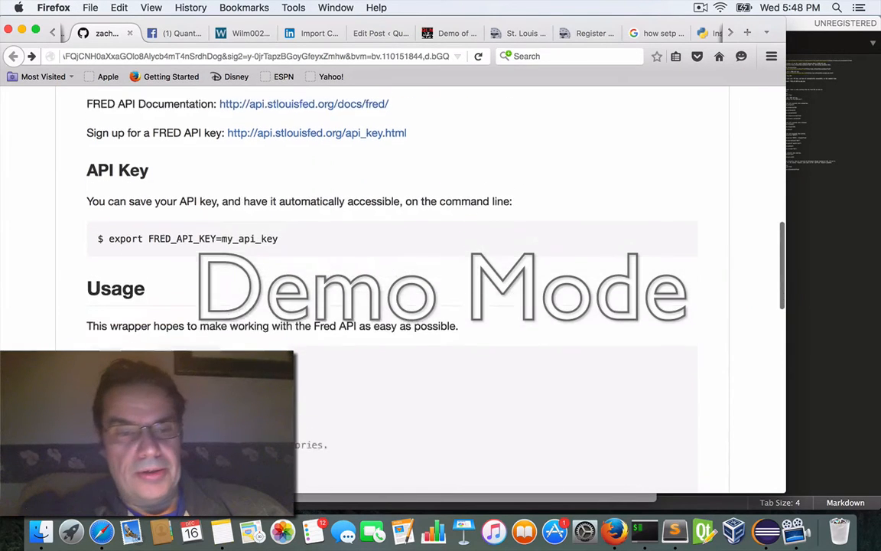
pyautogui.scroll(-3)
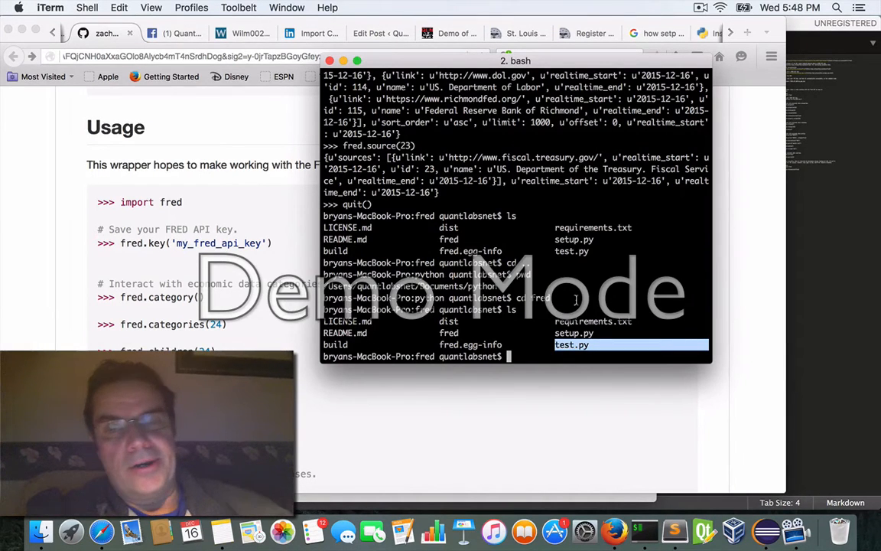
# - Start and quit a Python session, then review the install steps in Notes
pyautogui.write('pyth')
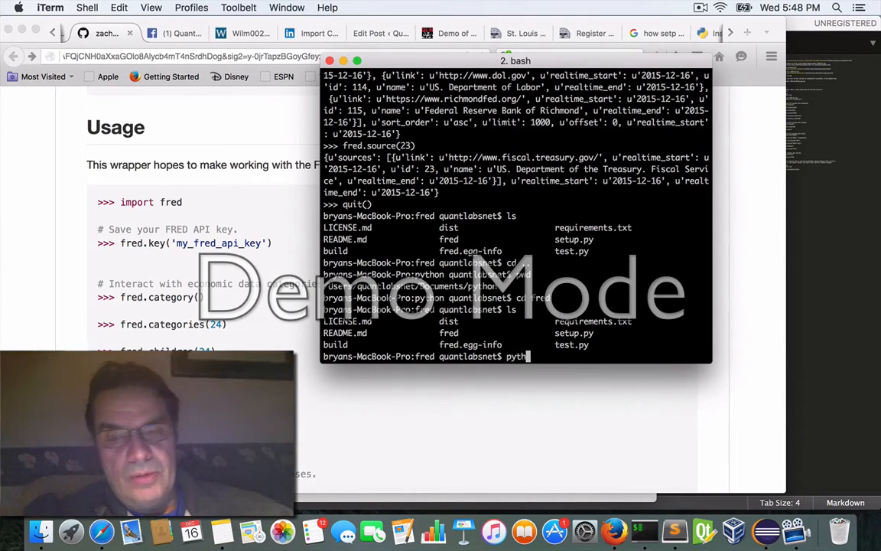
pyautogui.press('Return')
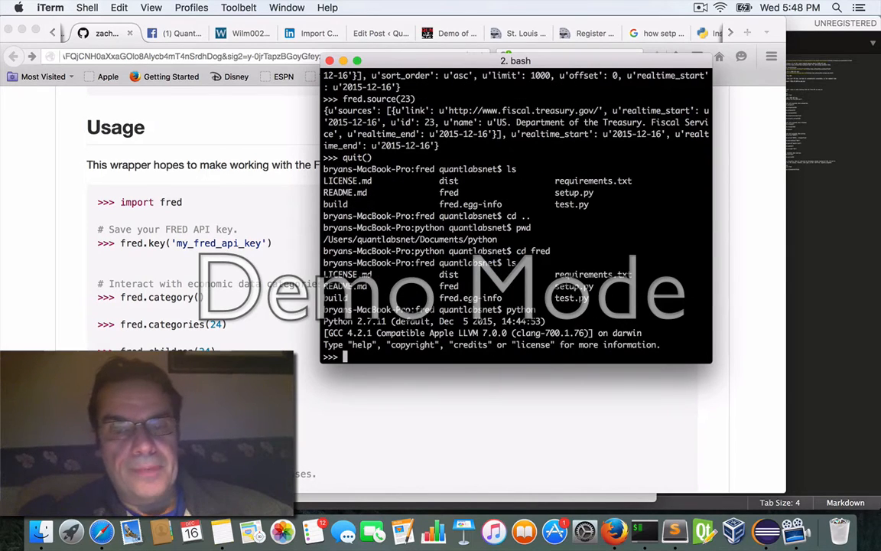
pyautogui.write('quit')
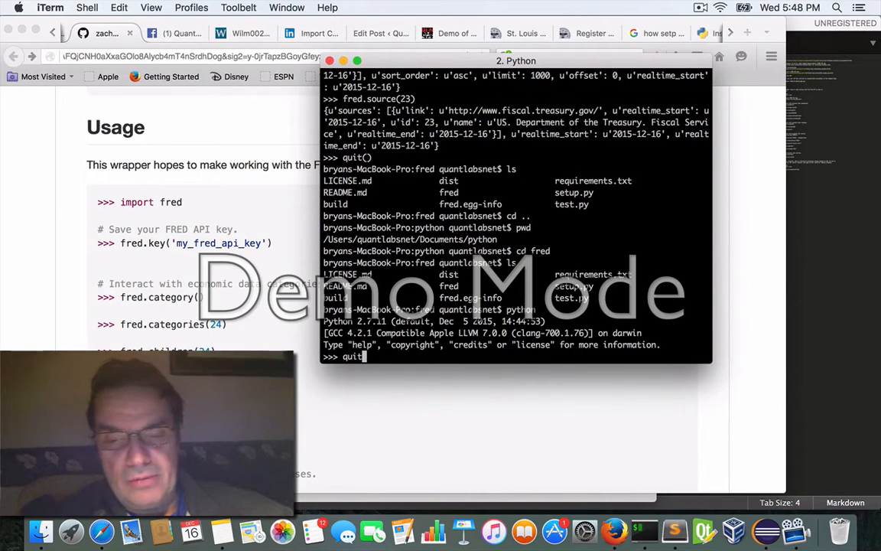
pyautogui.press('Return')
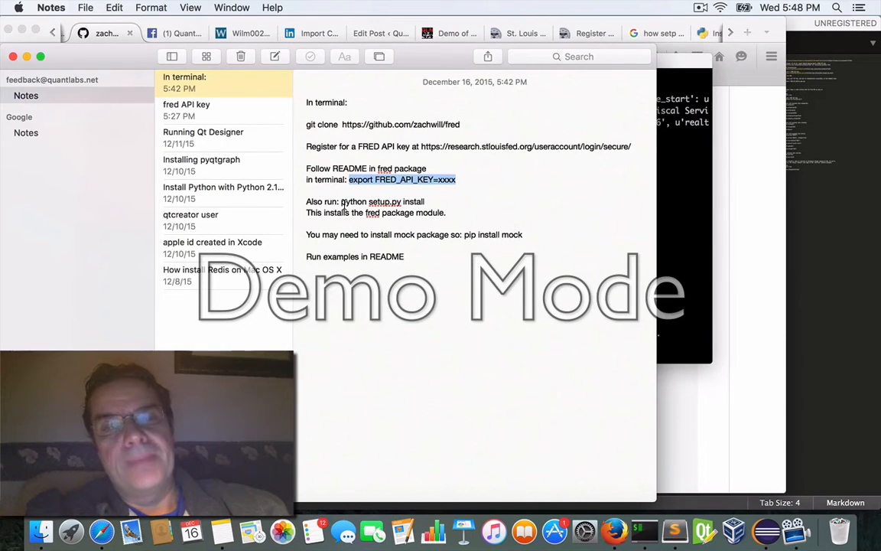
pyautogui.doubleClick(383, 202)
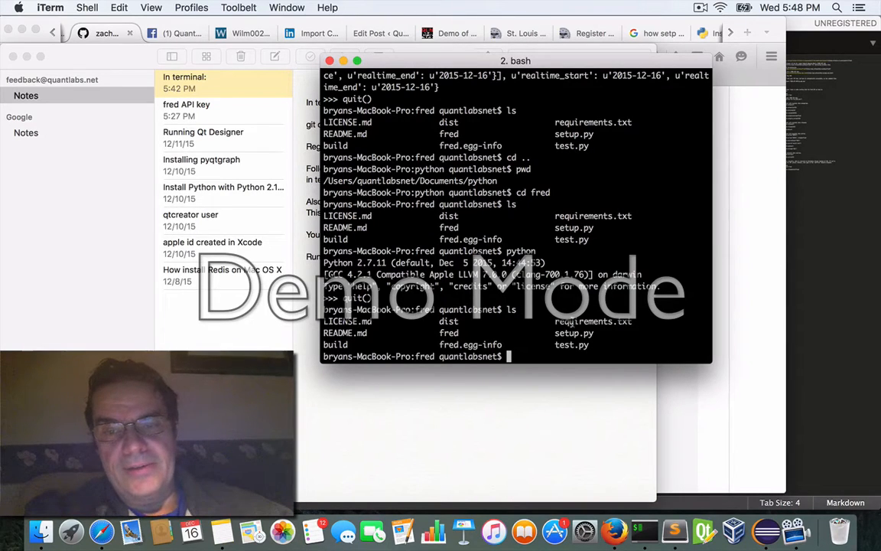
pyautogui.doubleClick(566, 333)
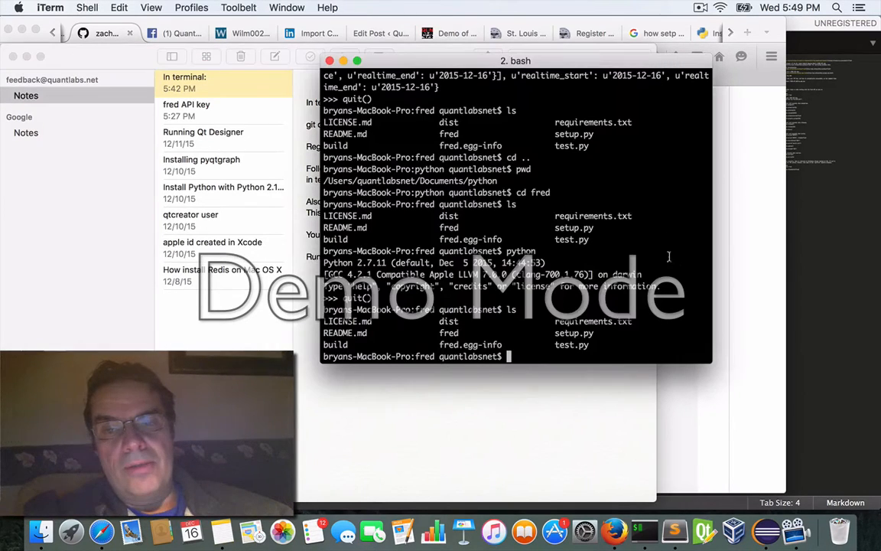
# - Run python setup.py install and pip install mock in the fred folder
pyautogui.write('python setup.py install')
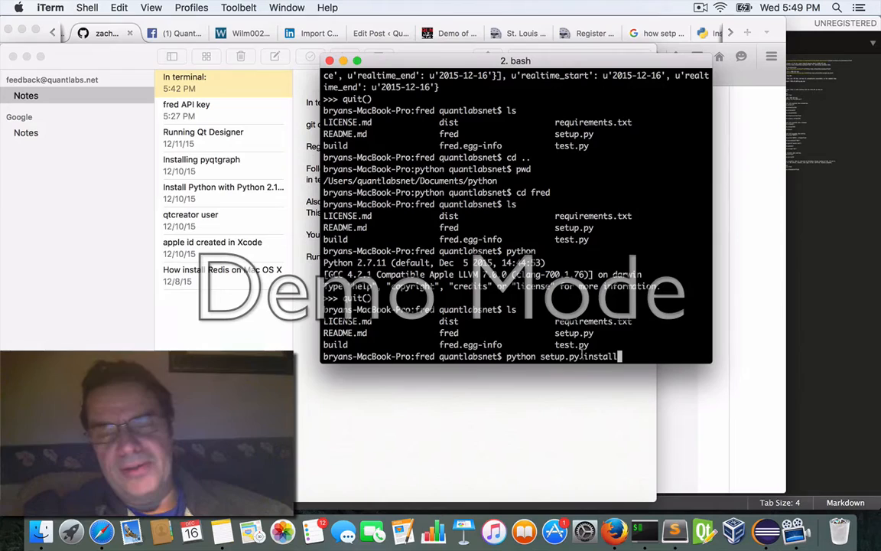
pyautogui.press('backspace')
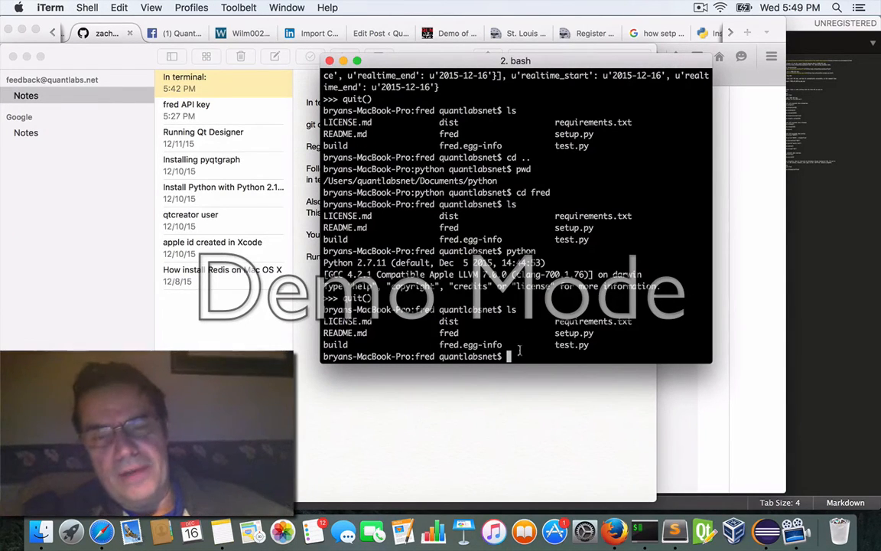
pyautogui.write('pip install mock')
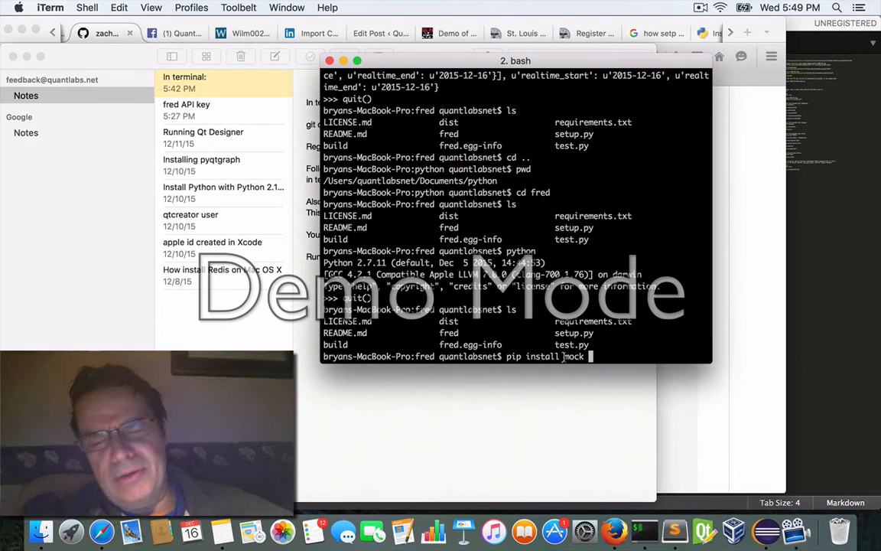
pyautogui.press('backspace')
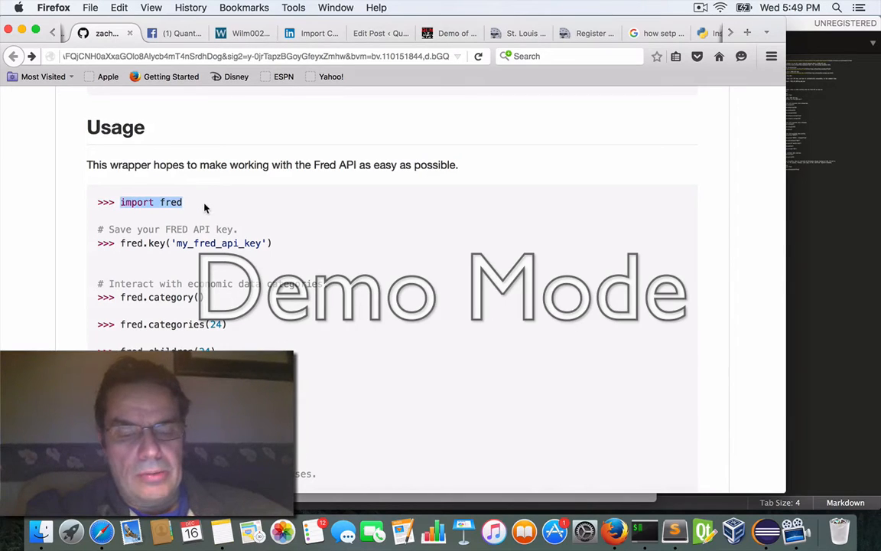
pyautogui.moveTo(644, 530)
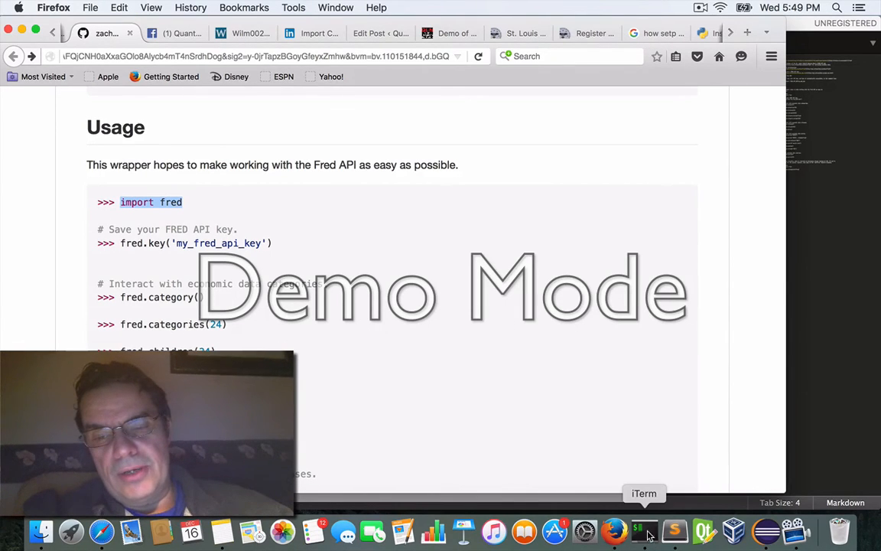
# - In the terminal, start python and enter import fred after a failed shell-prompt attempt
pyautogui.click(644, 530)
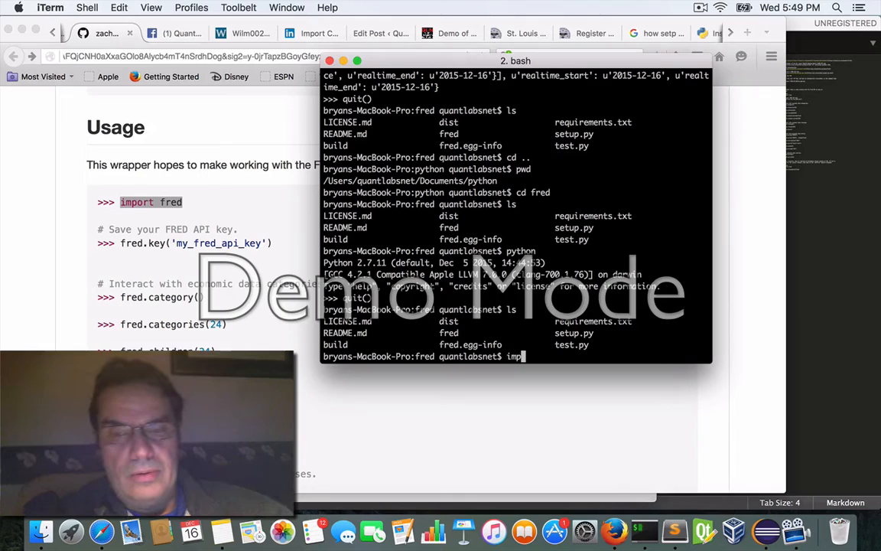
pyautogui.write('or')
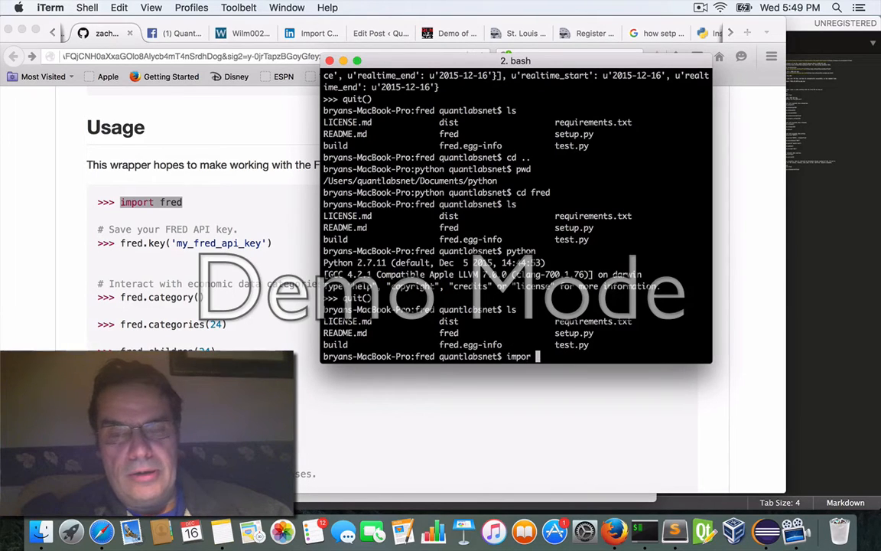
pyautogui.press('Return')
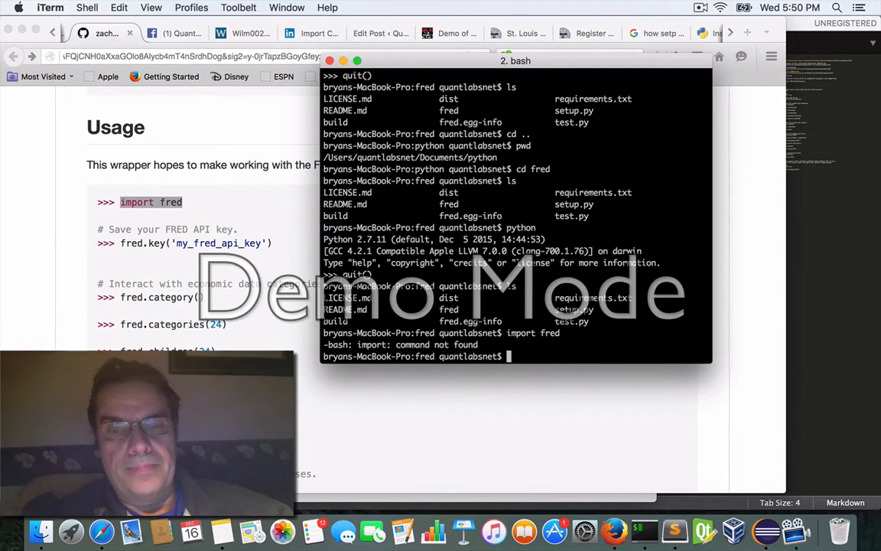
pyautogui.write('p')
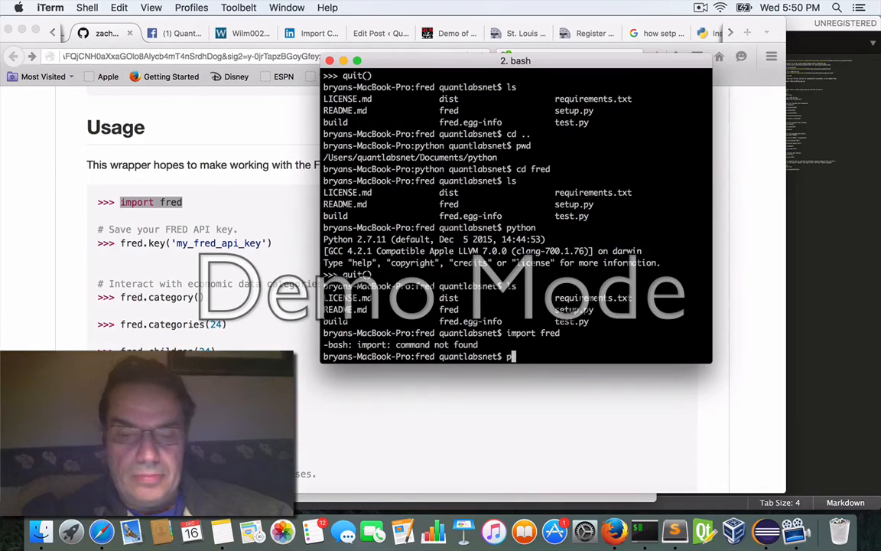
pyautogui.write('ython')
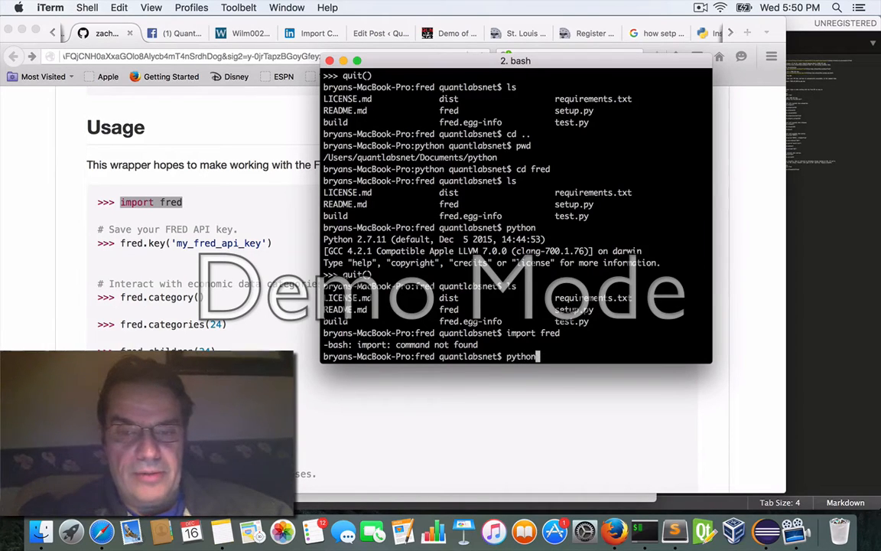
pyautogui.write('import fred')
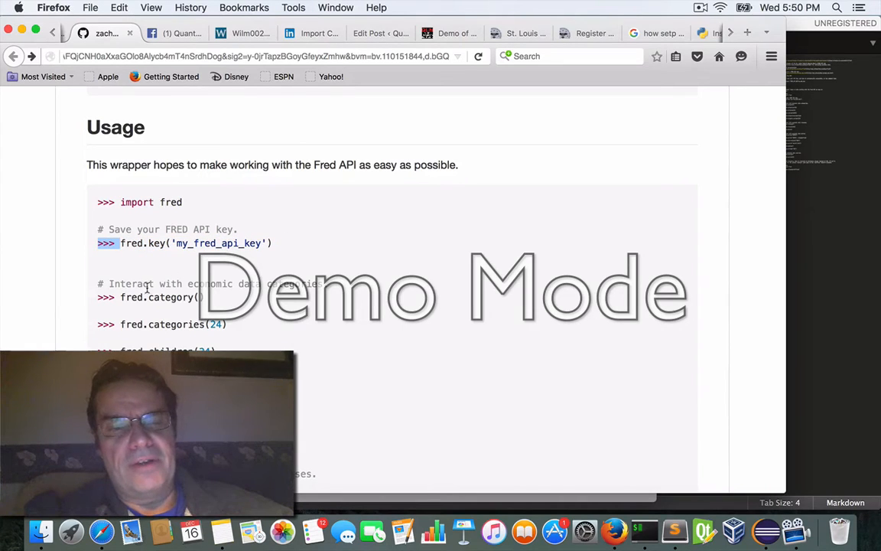
pyautogui.moveTo(118, 306)
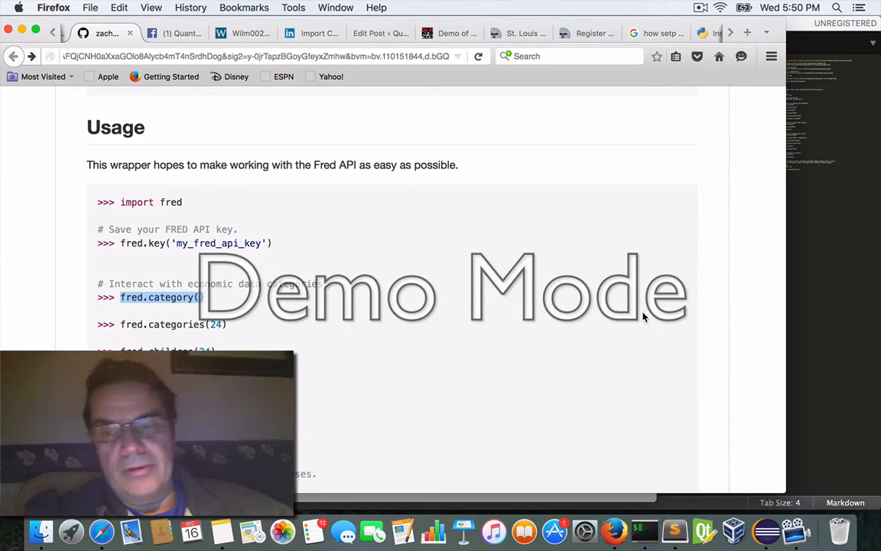
# - Run fred.category() for the root category, then fred.category(24), which raises a TypeError
pyautogui.click(644, 530)
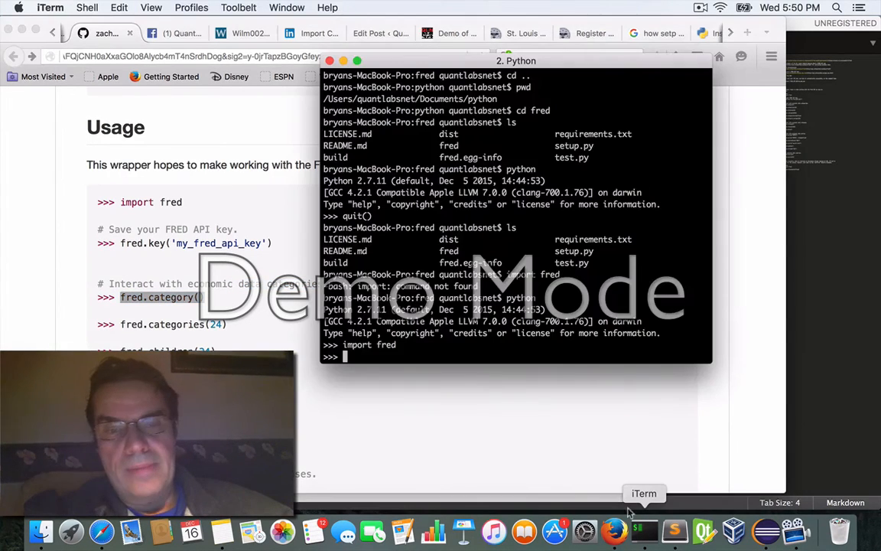
pyautogui.write('fred.ca')
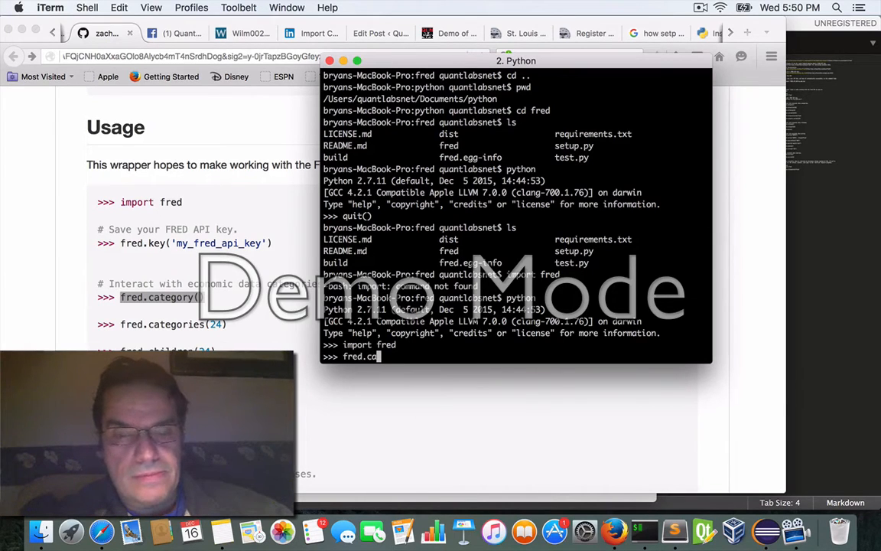
pyautogui.write('tegory()')
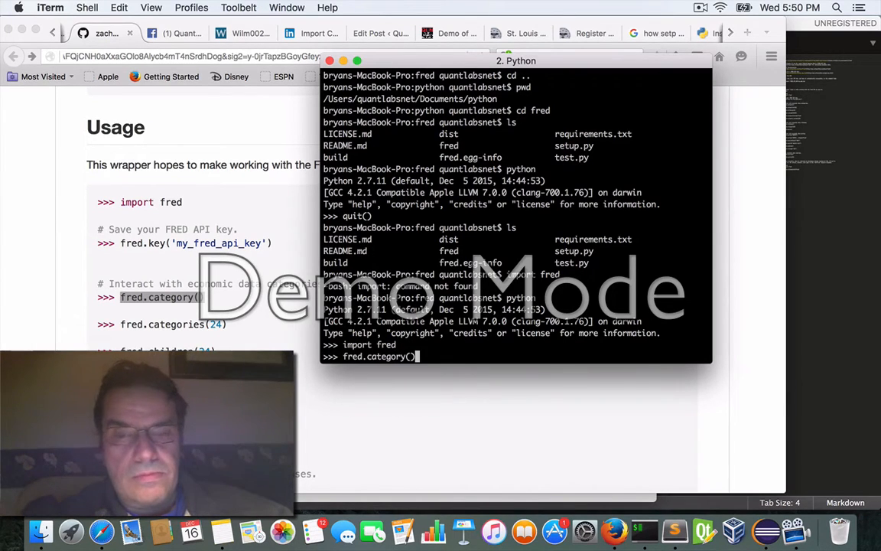
pyautogui.press('Return')
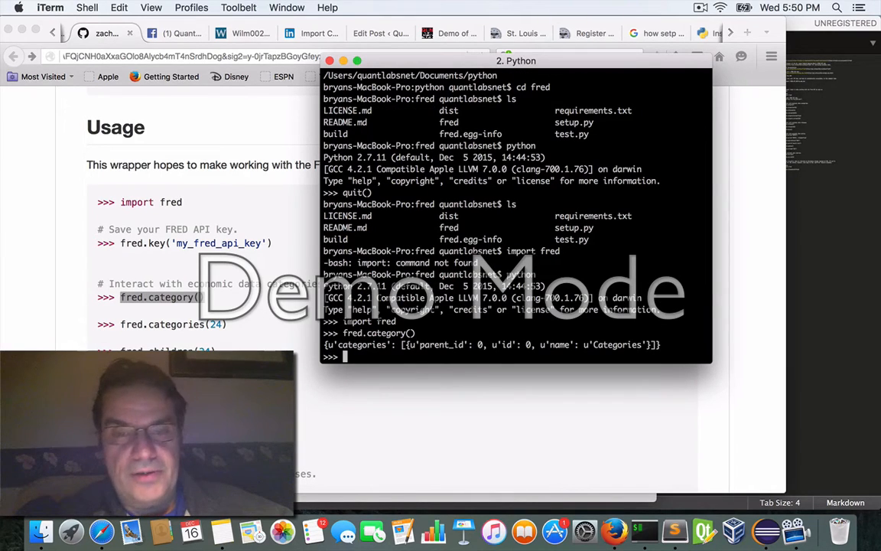
pyautogui.write('fred.category(2')
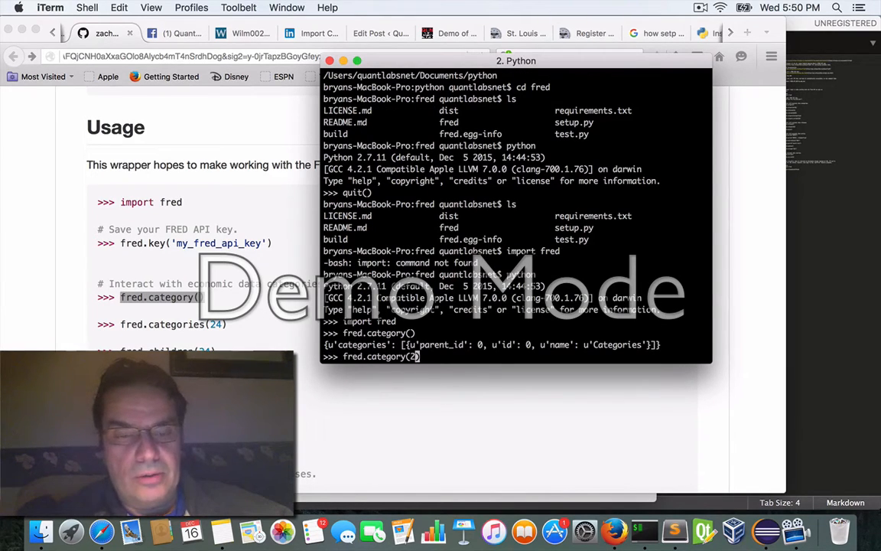
pyautogui.press('Return')
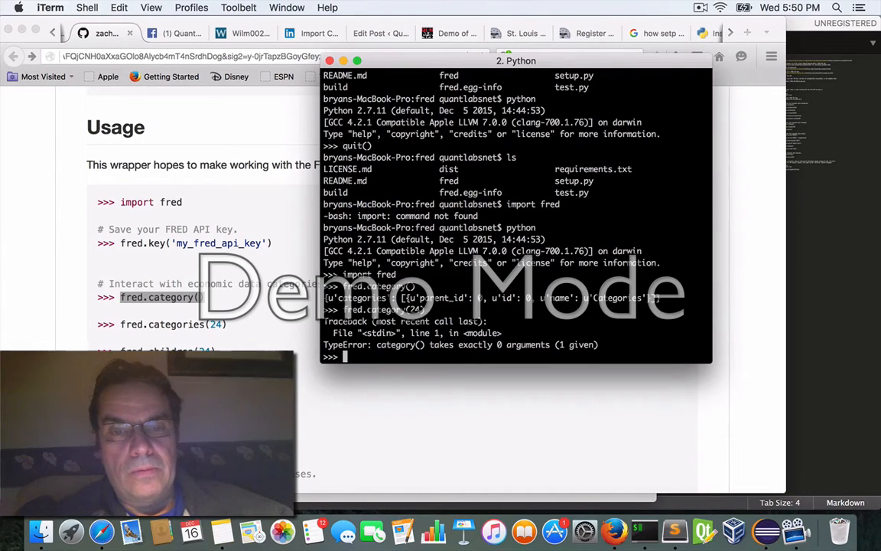
pyautogui.write('fred.category(24)')
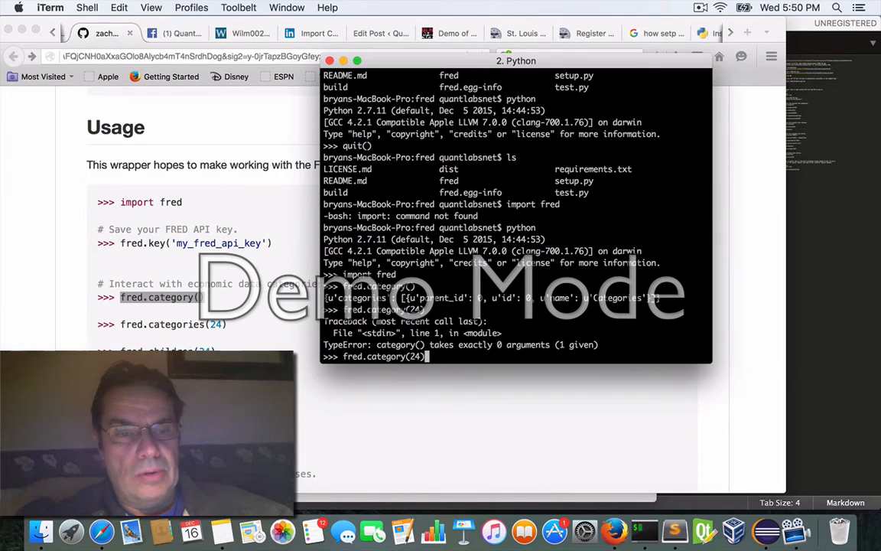
pyautogui.moveTo(457, 310)
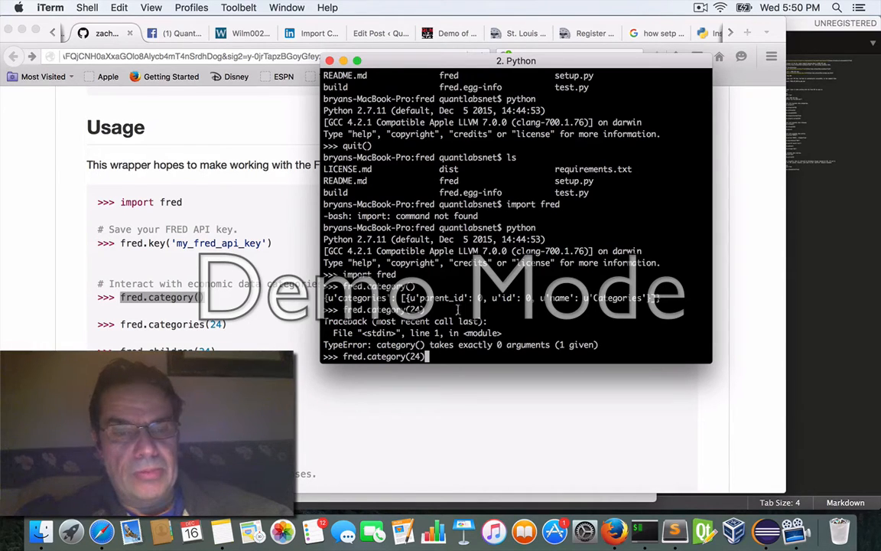
pyautogui.press('backspace')
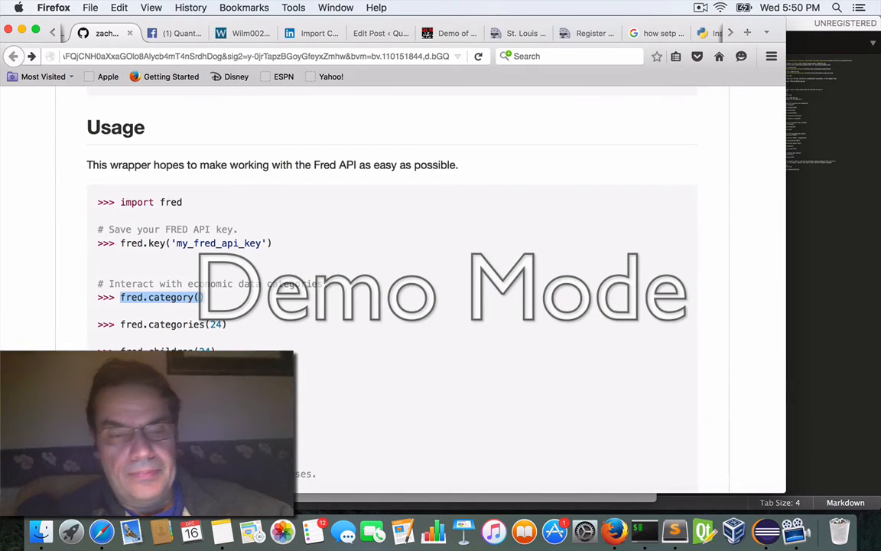
# - Query fred.releases(), fred.release(250) and fred.dates() in the Python REPL
pyautogui.scroll(-3)
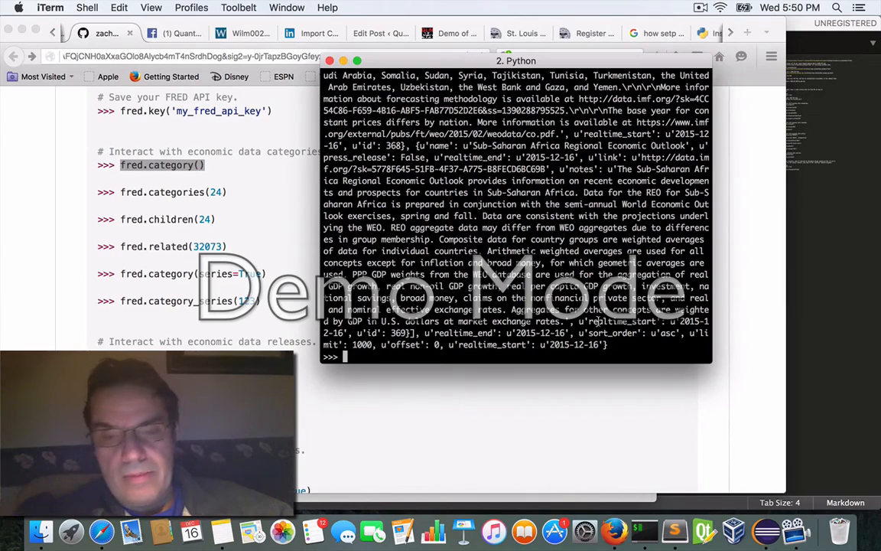
pyautogui.write('fred.releases(250')
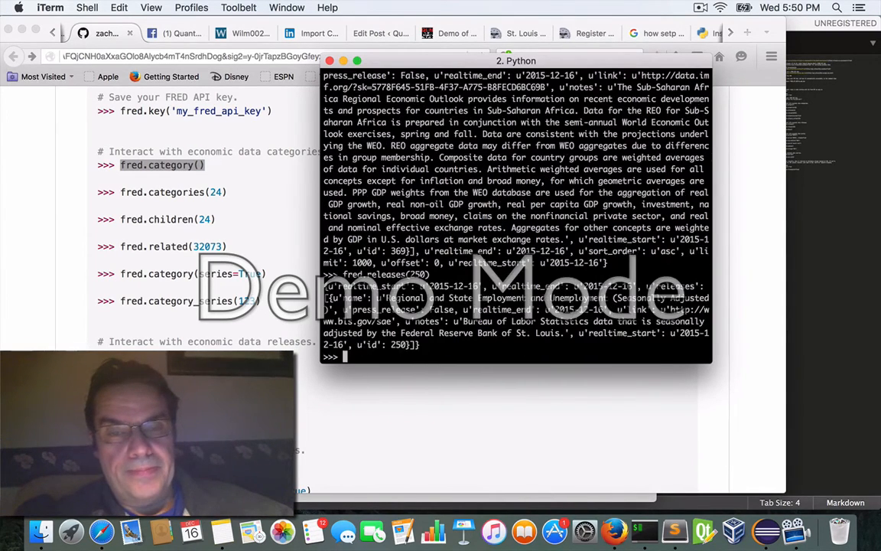
pyautogui.write('fr')
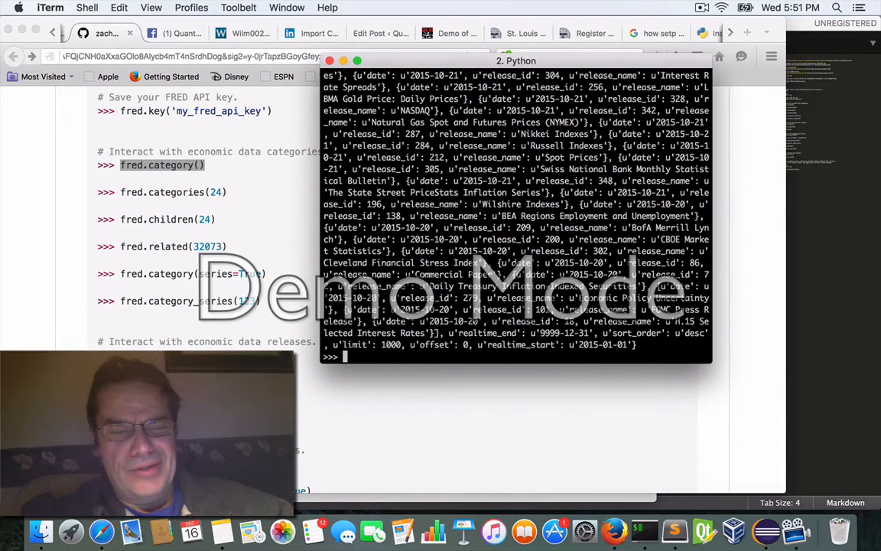
pyautogui.write('fres')
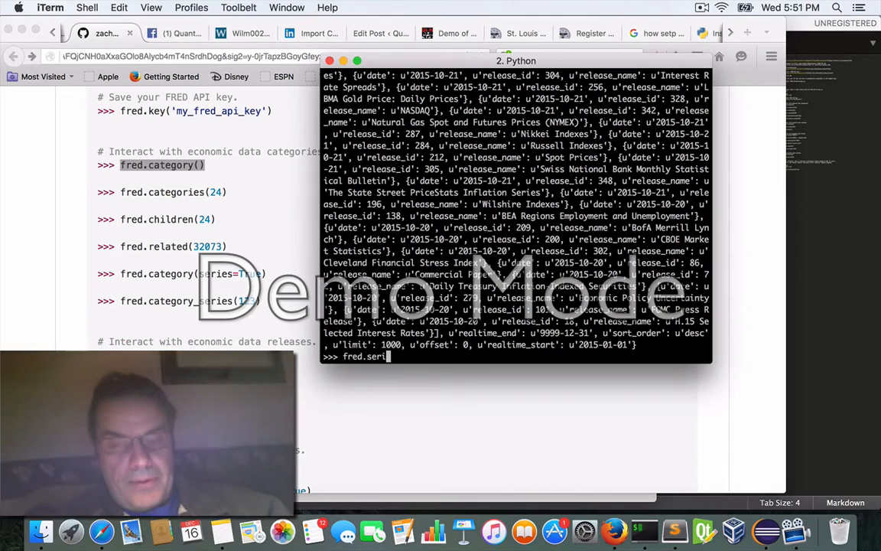
pyautogui.write('es(')
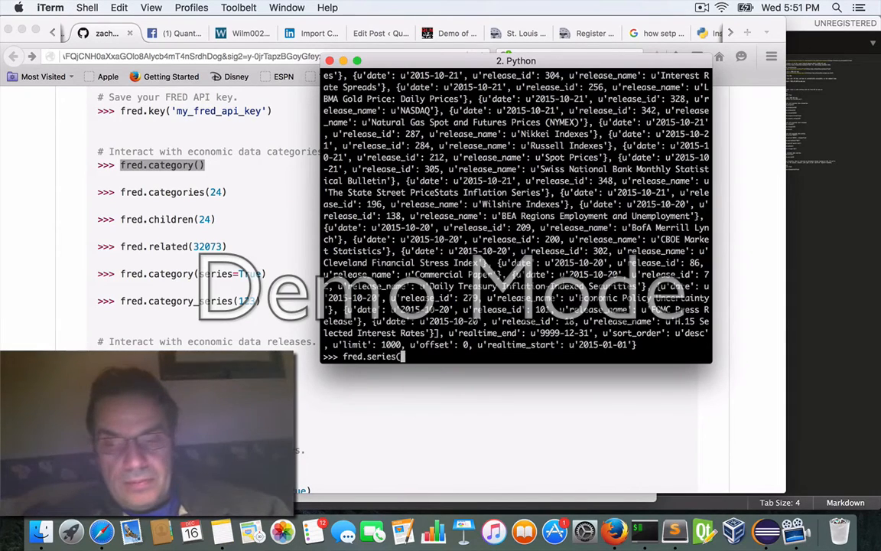
pyautogui.write("'GN")
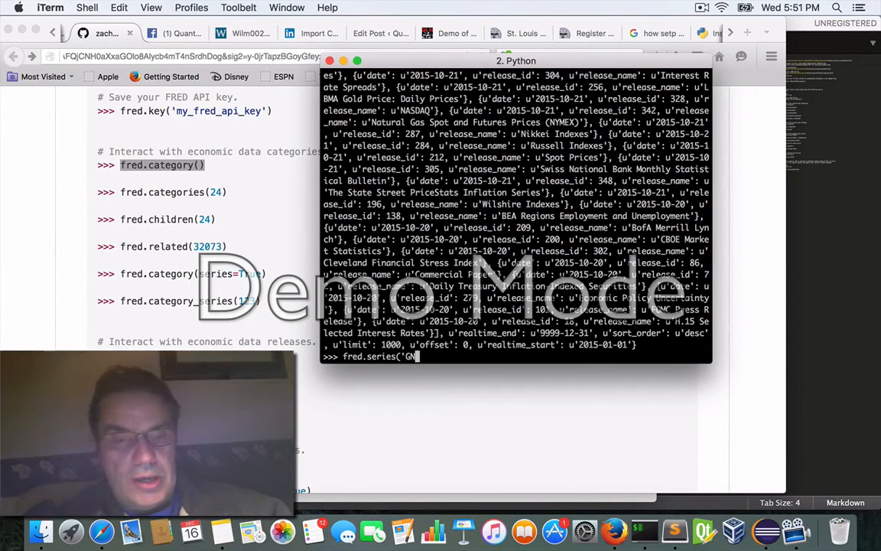
pyautogui.write('PCA')
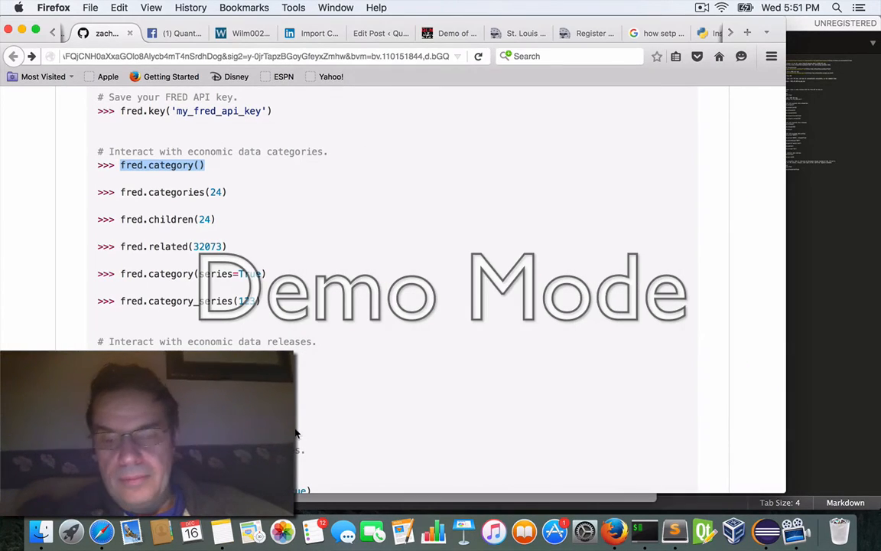
# - Query fred.series('GNPCA'), fred.observations('AAA') and fred.vintage('AAA') in the REPL
pyautogui.scroll(-3)
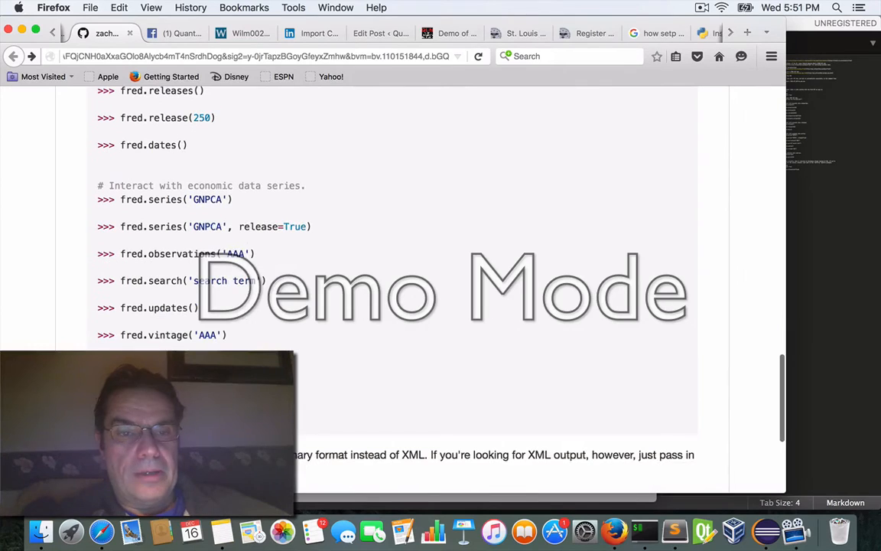
pyautogui.moveTo(644, 530)
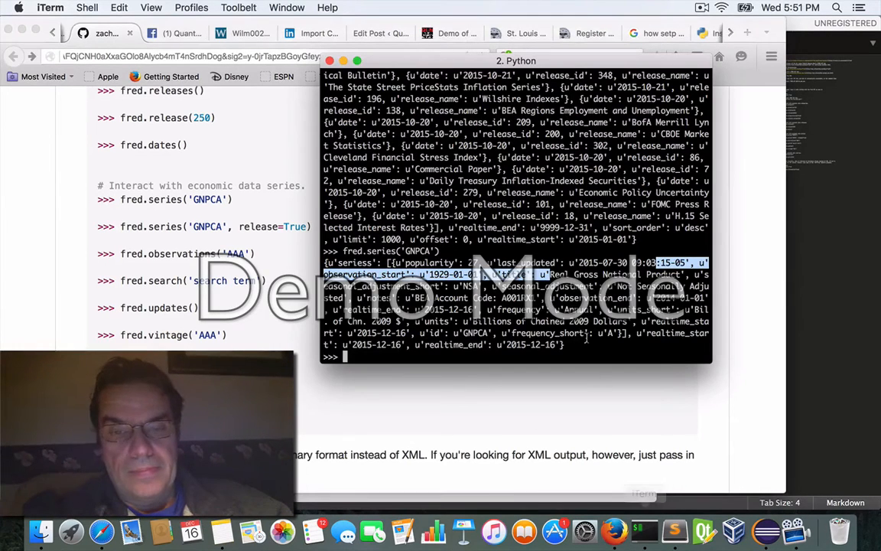
pyautogui.write('fred.observations(')
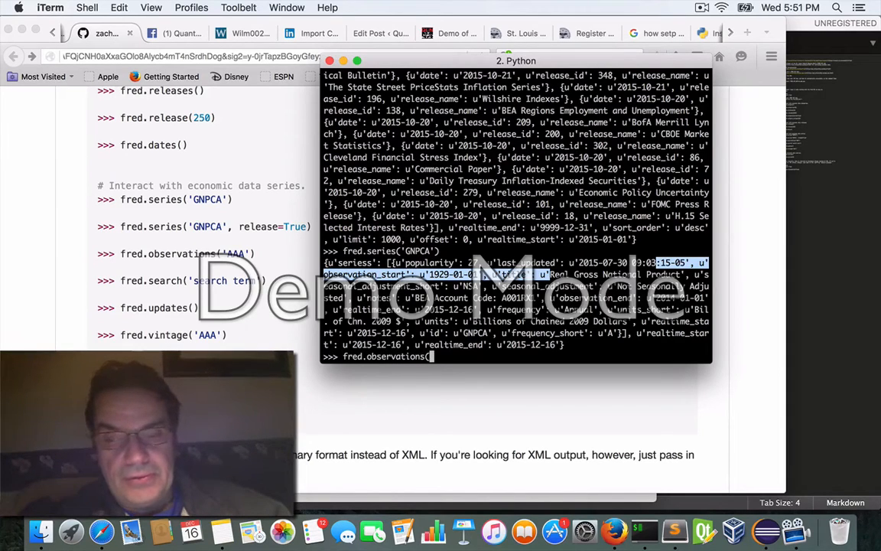
pyautogui.write("'AAA')")
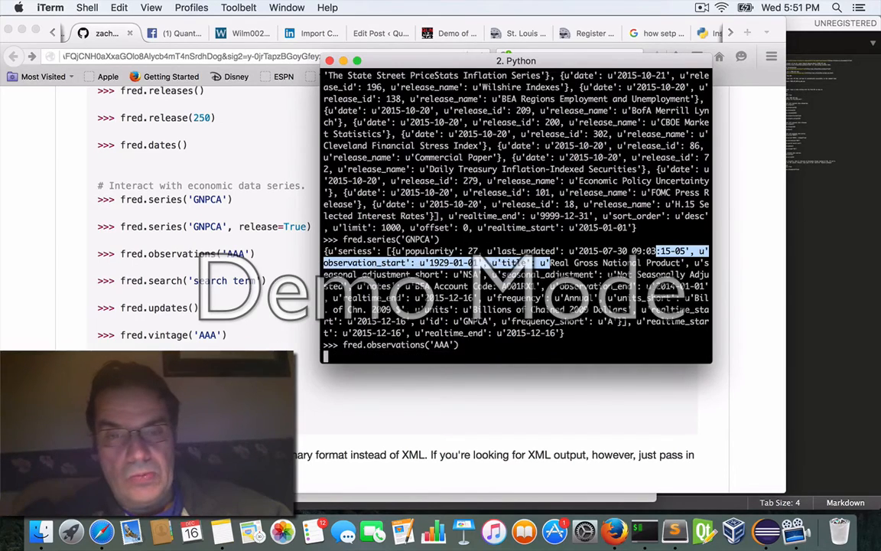
pyautogui.press('Return')
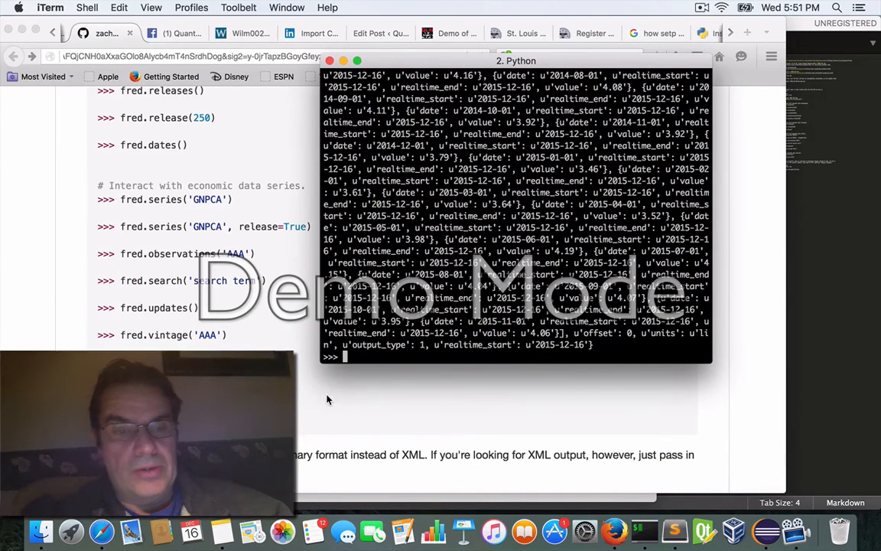
pyautogui.write('fred.vinatage')
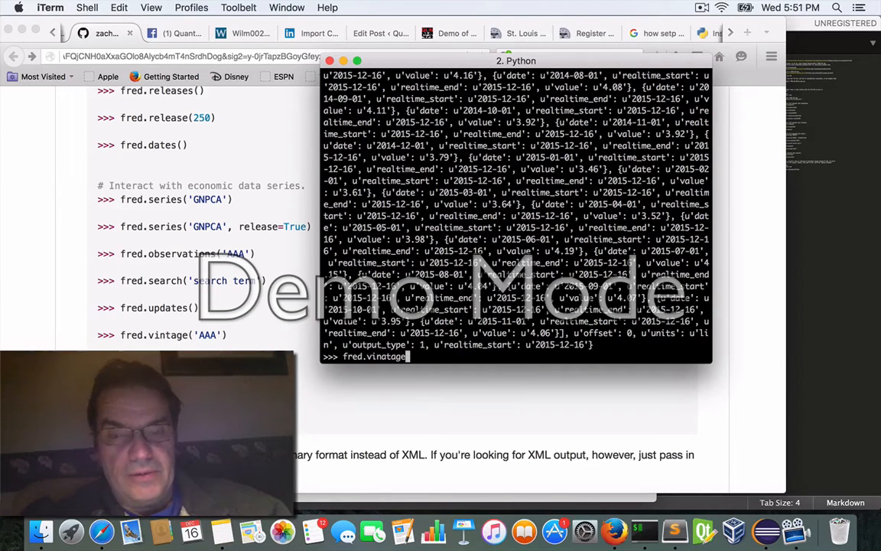
pyautogui.write("('AA")
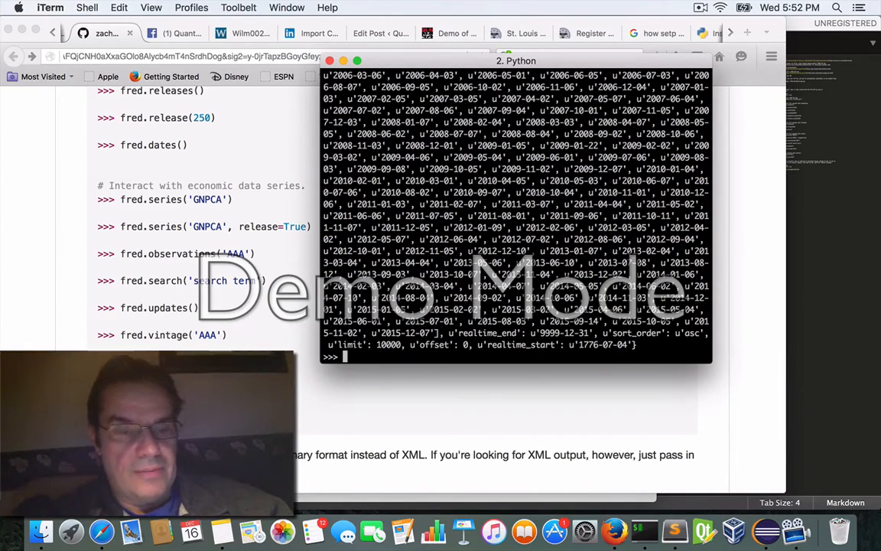
# - Run fred.sources() to list all FRED data sources
pyautogui.write('fred.source(')
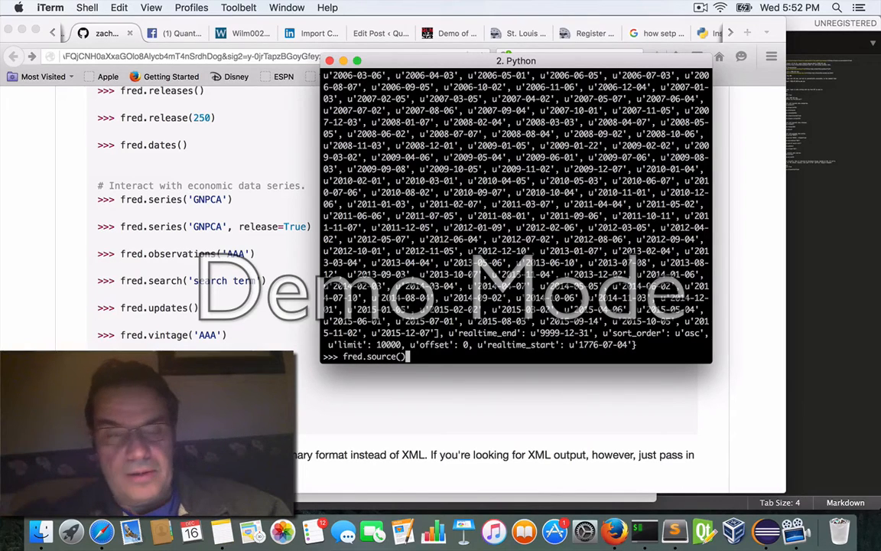
pyautogui.write('s')
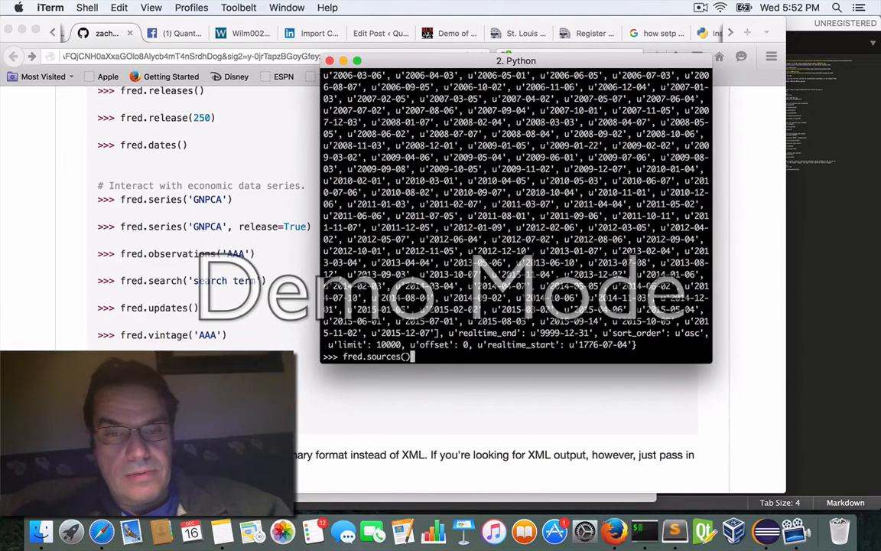
pyautogui.press('Return')
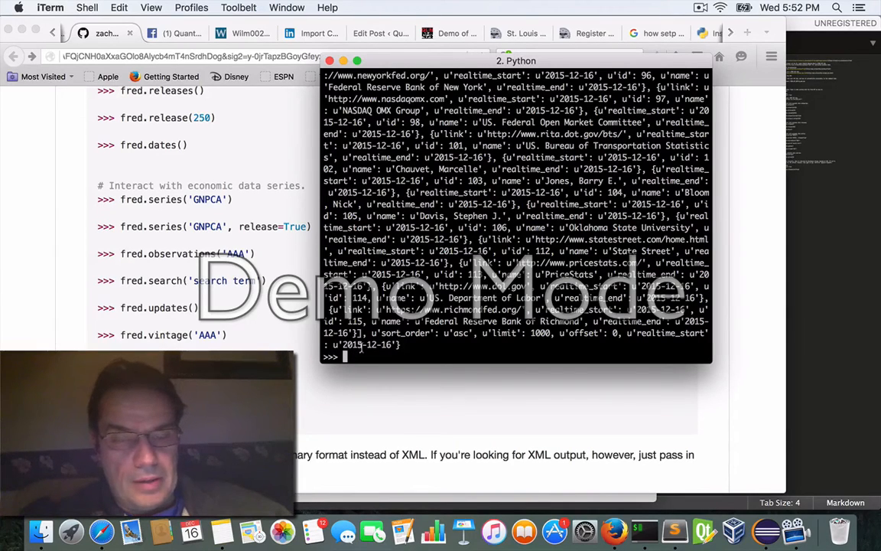
# - Run fred.source(23) to show the U.S. Treasury Fiscal Service source details
pyautogui.write('fred.source92')
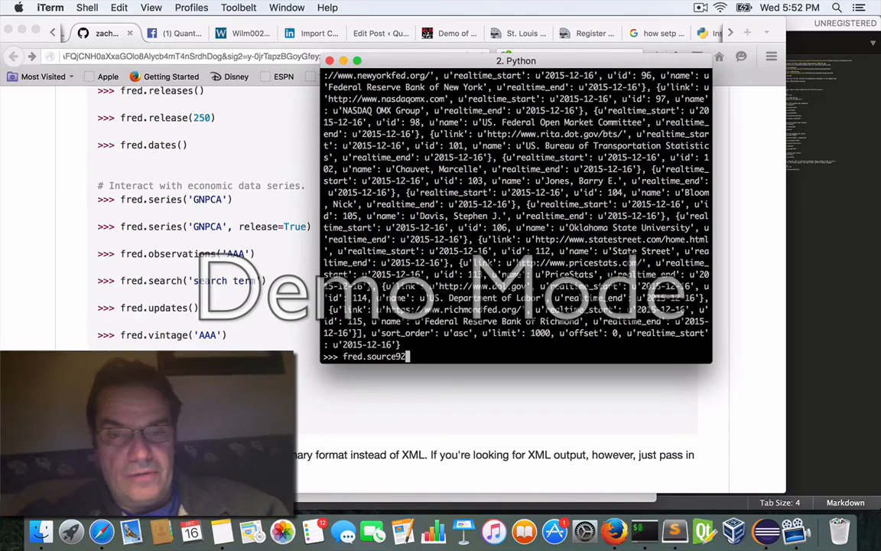
pyautogui.write('(23)')
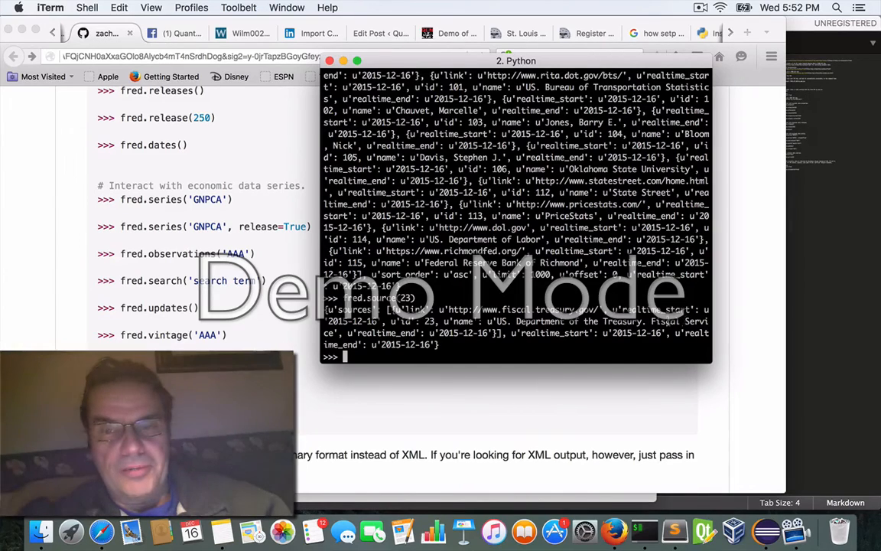
pyautogui.moveTo(444, 439)
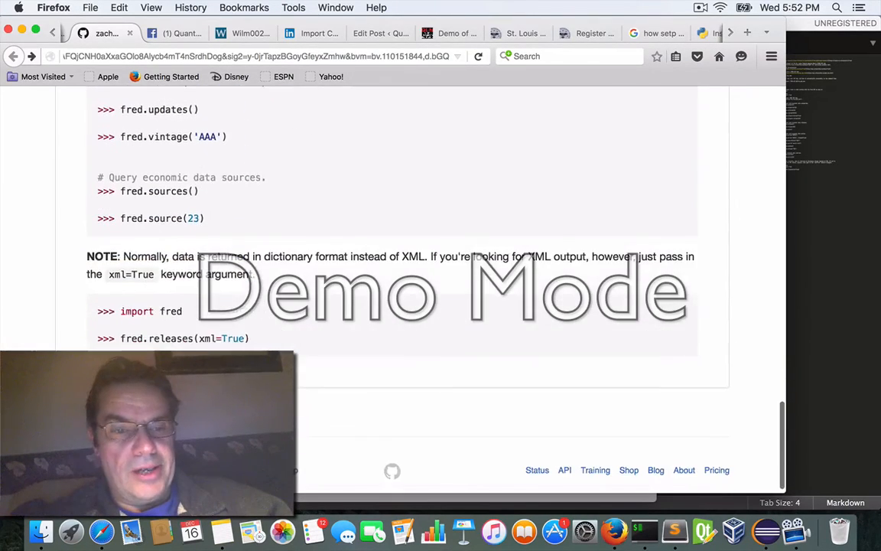
pyautogui.scroll(3)
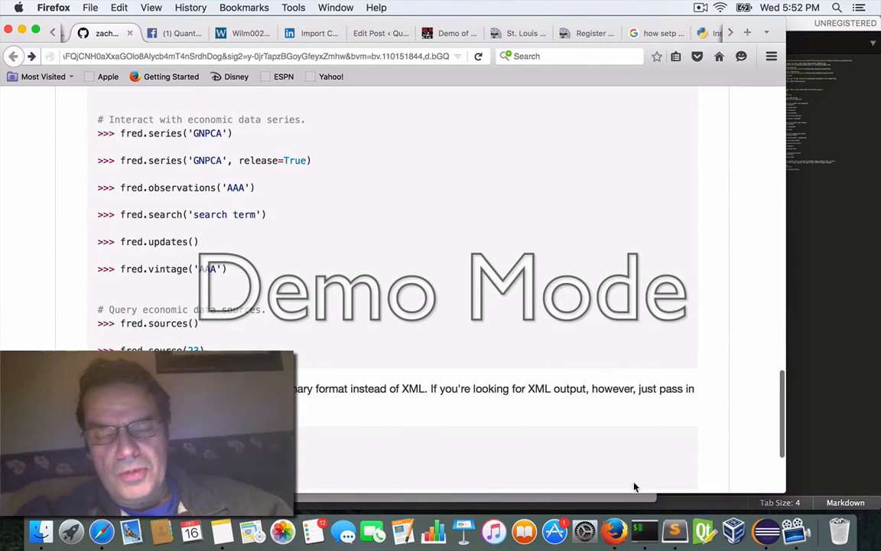